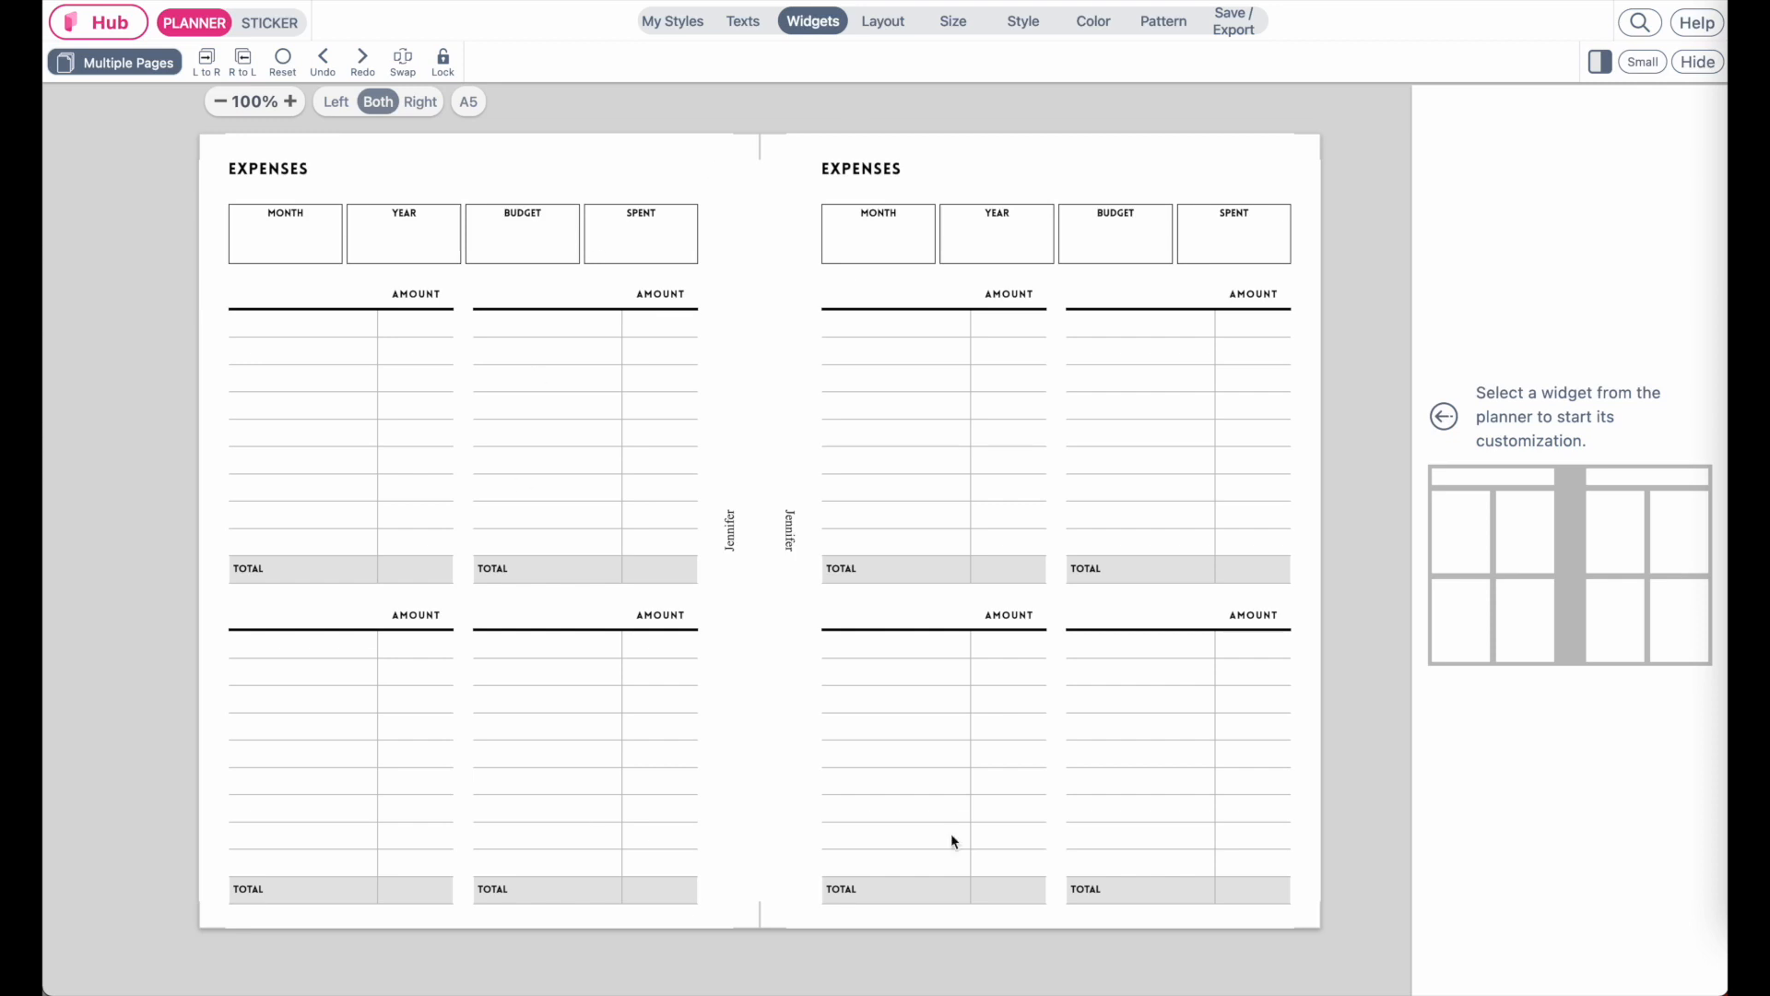
mouse_move(851, 777)
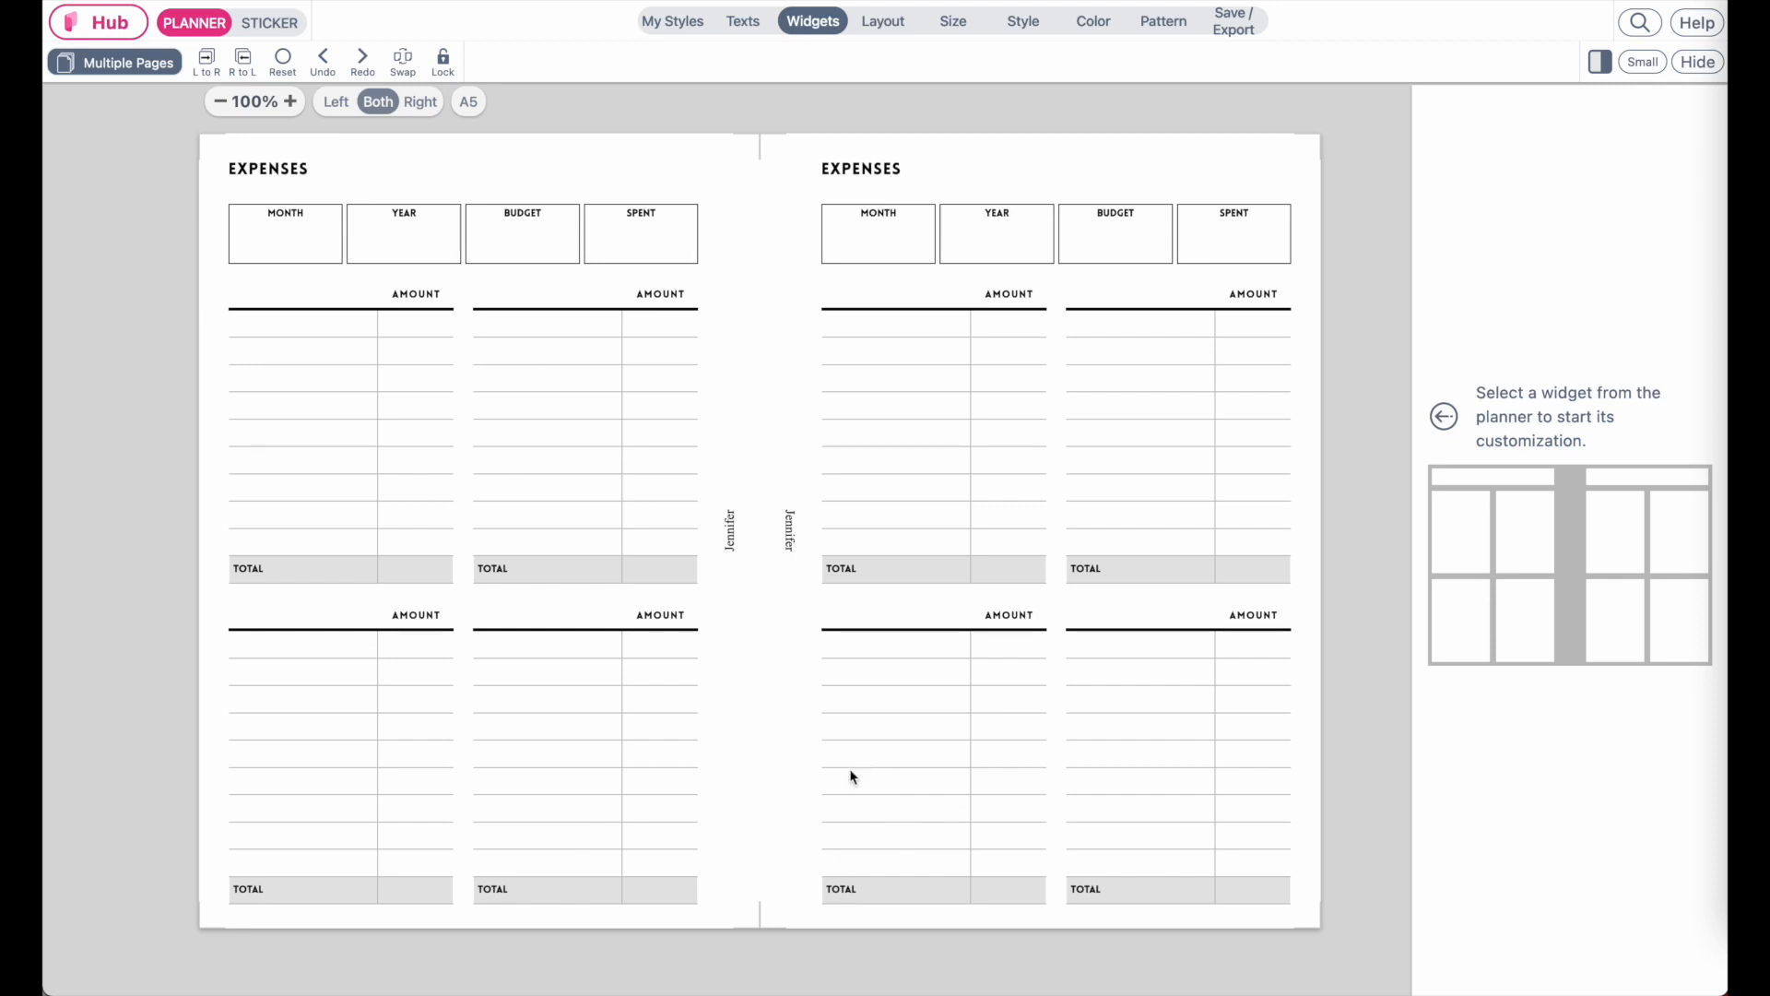
Step: Open the PDF export settings and set them to export all pages
click(1232, 21)
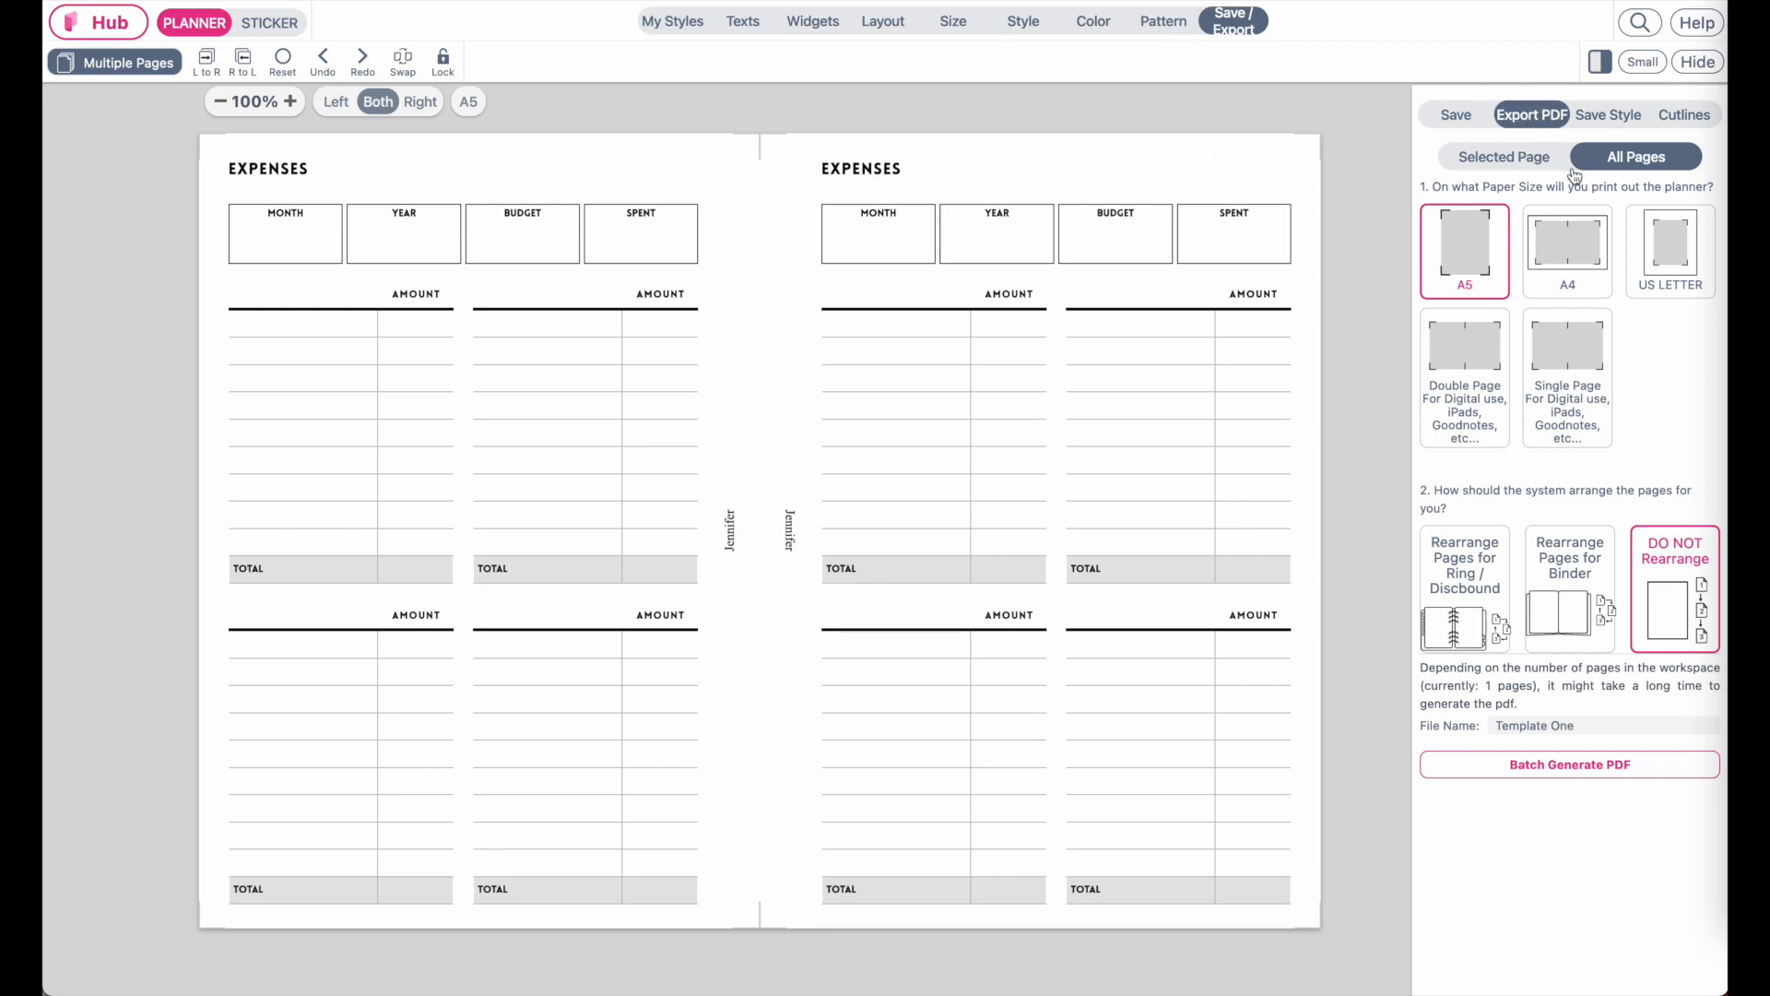
click(1503, 155)
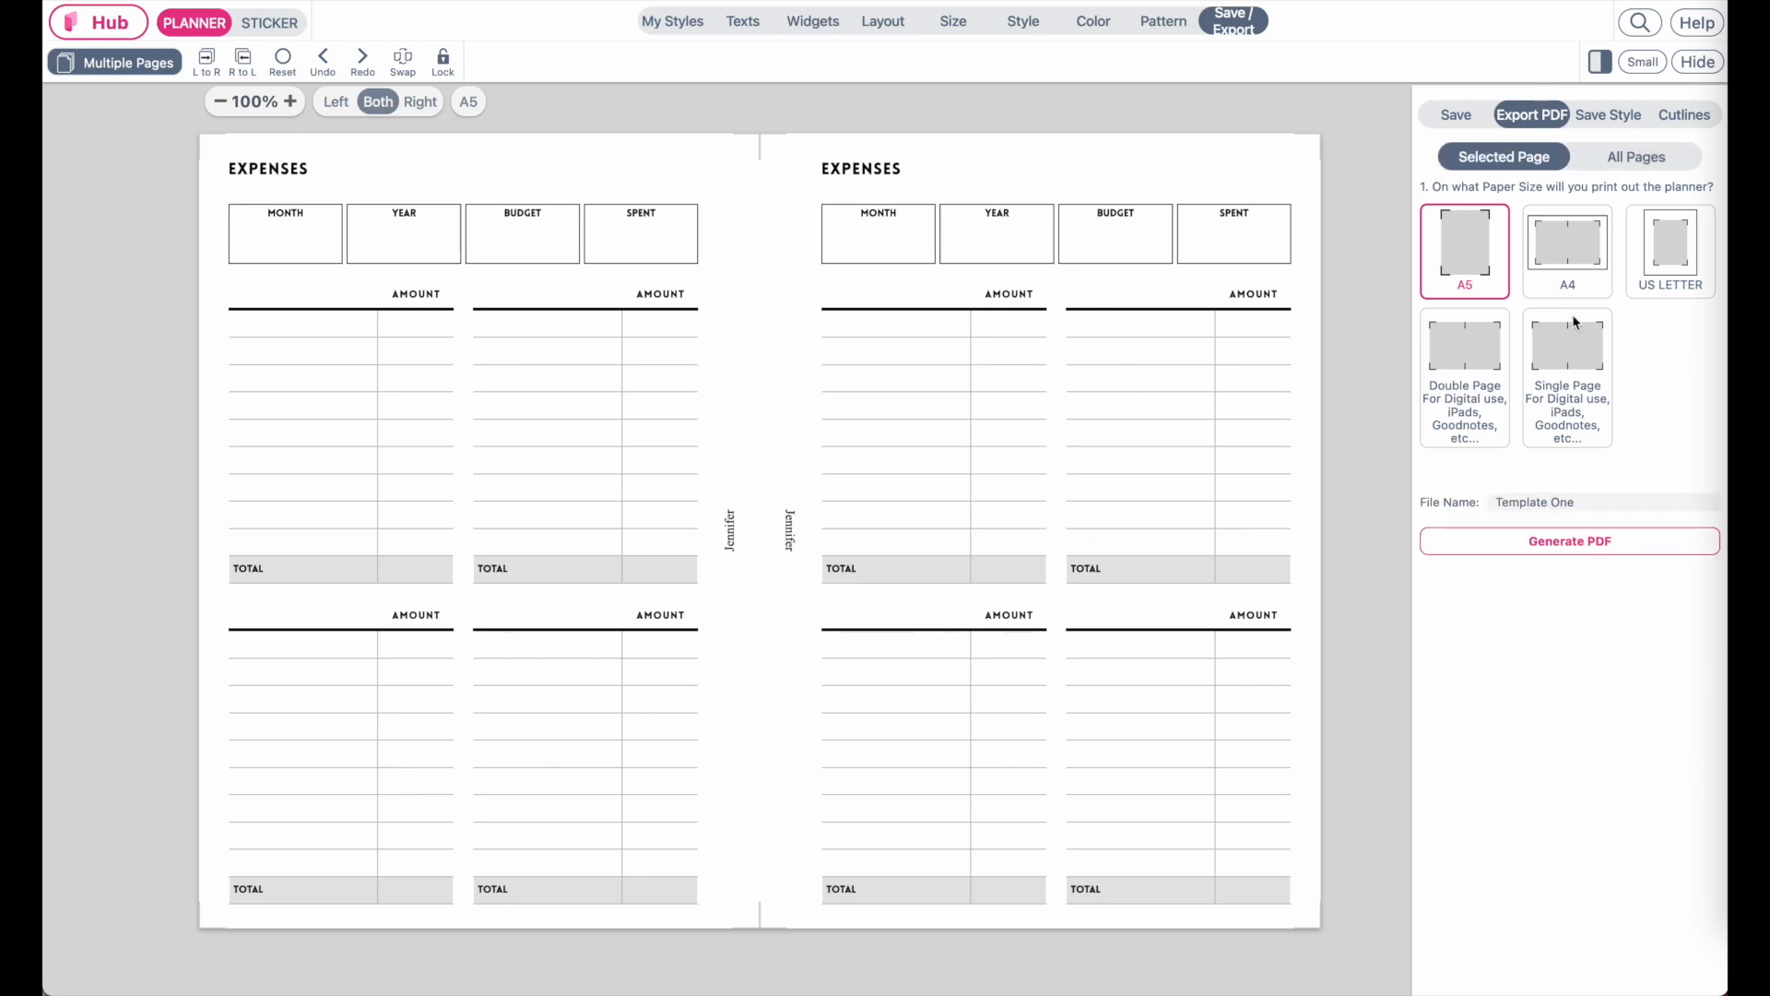
click(1635, 156)
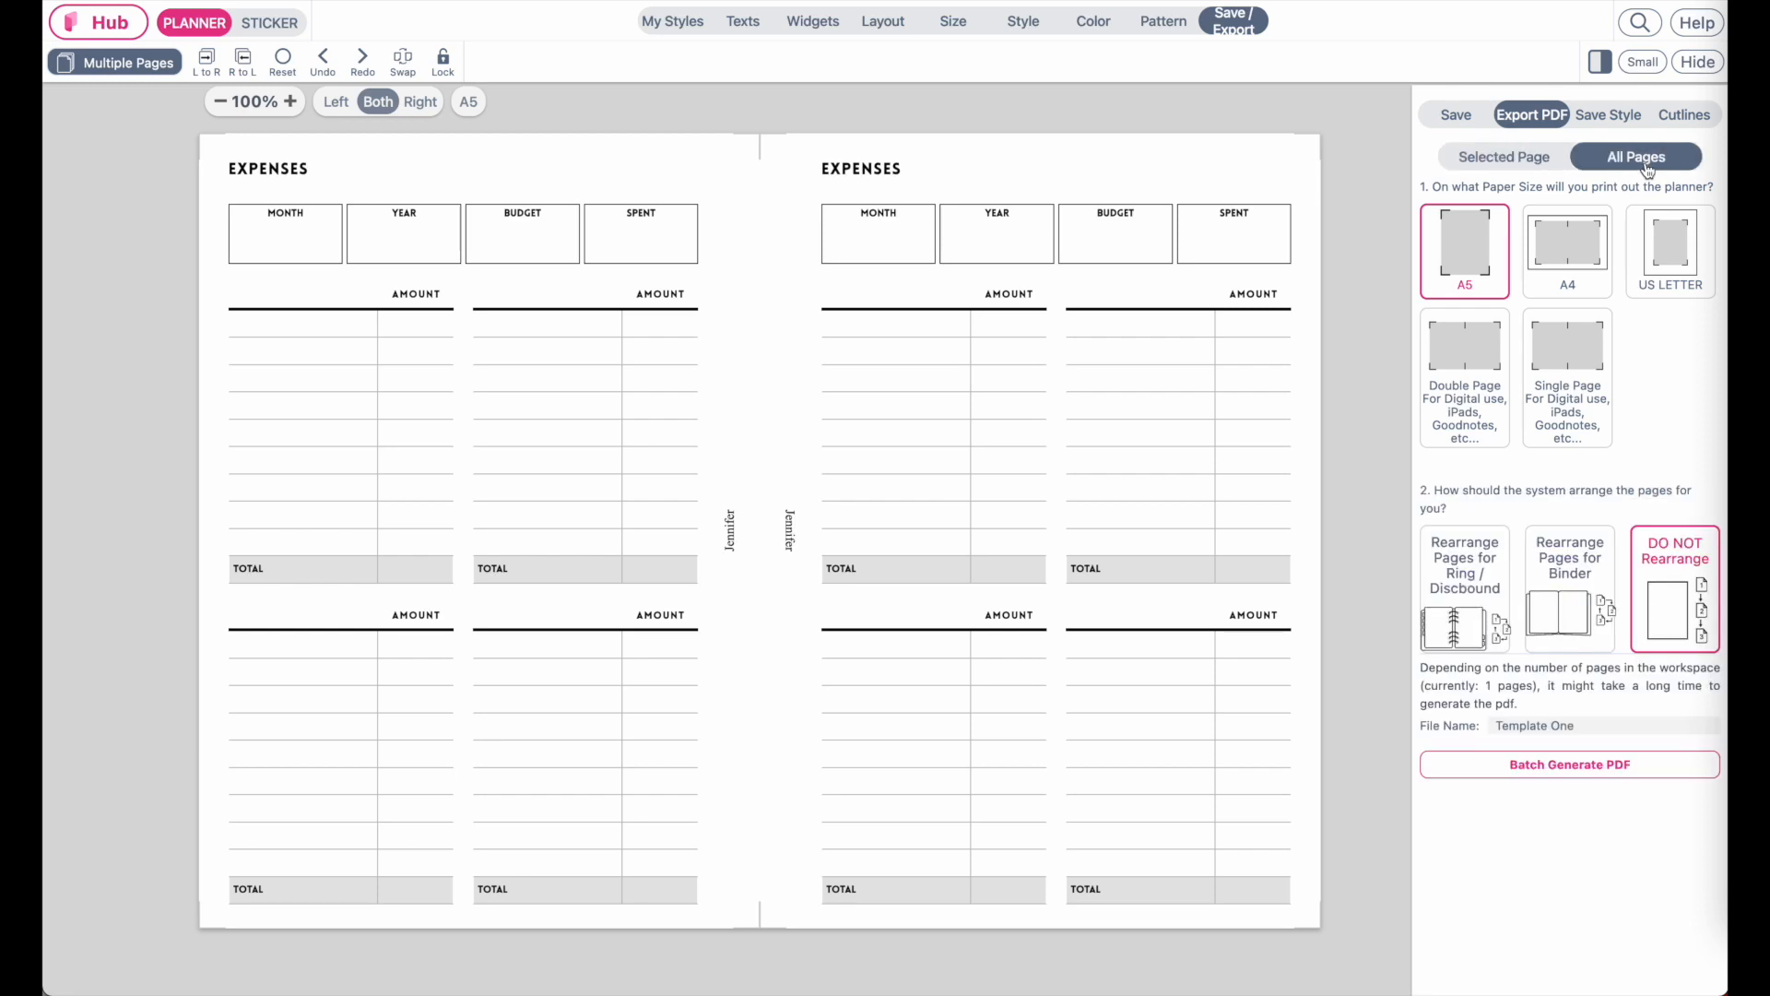
Step: Show the page list and duplicate the expenses spread twice for three pages
click(127, 62)
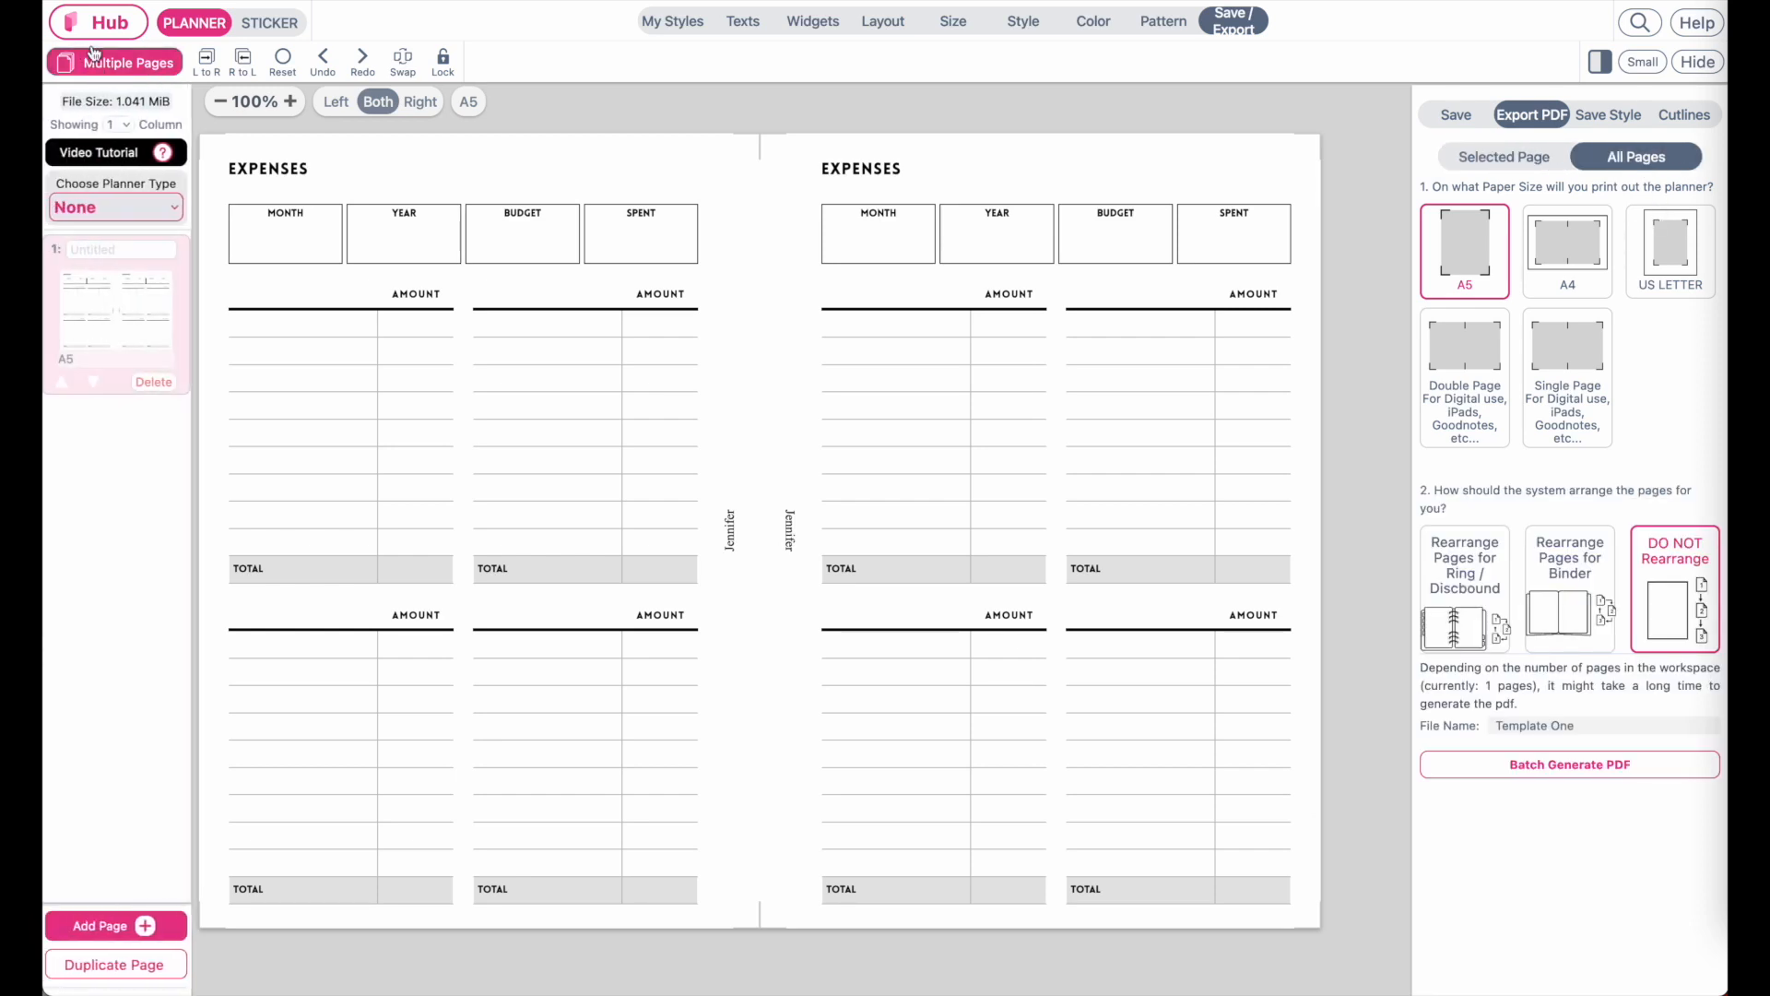
click(116, 965)
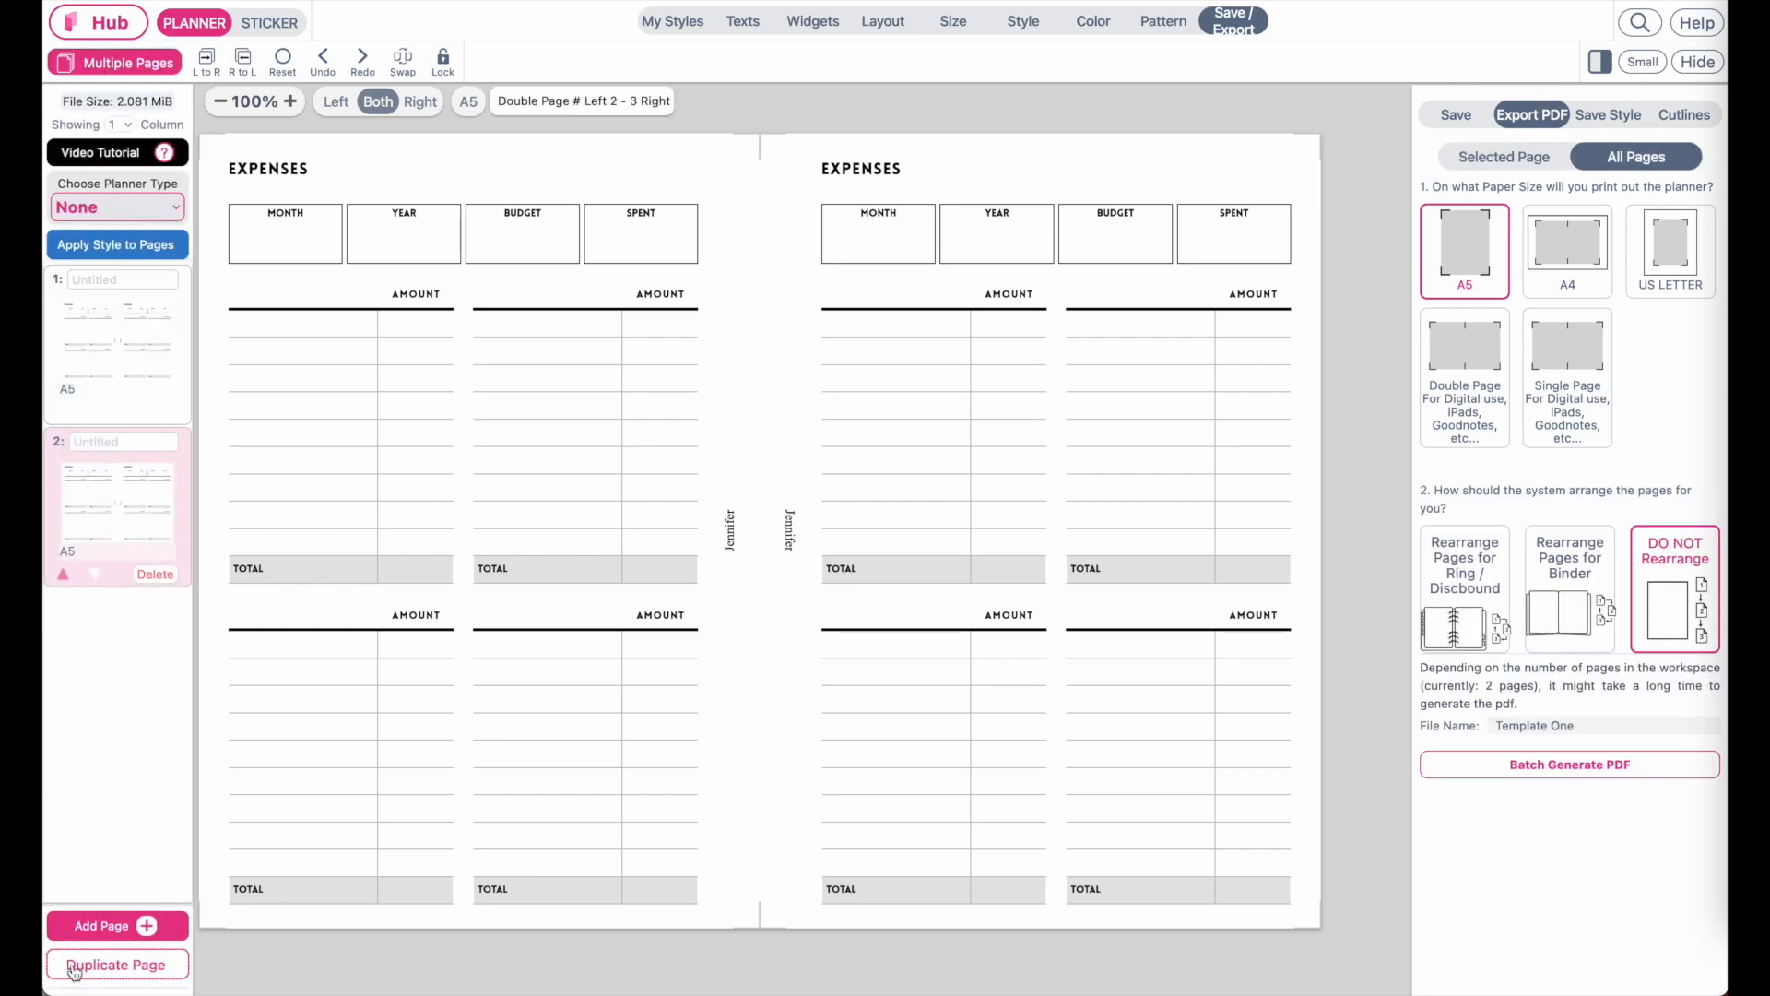
click(116, 963)
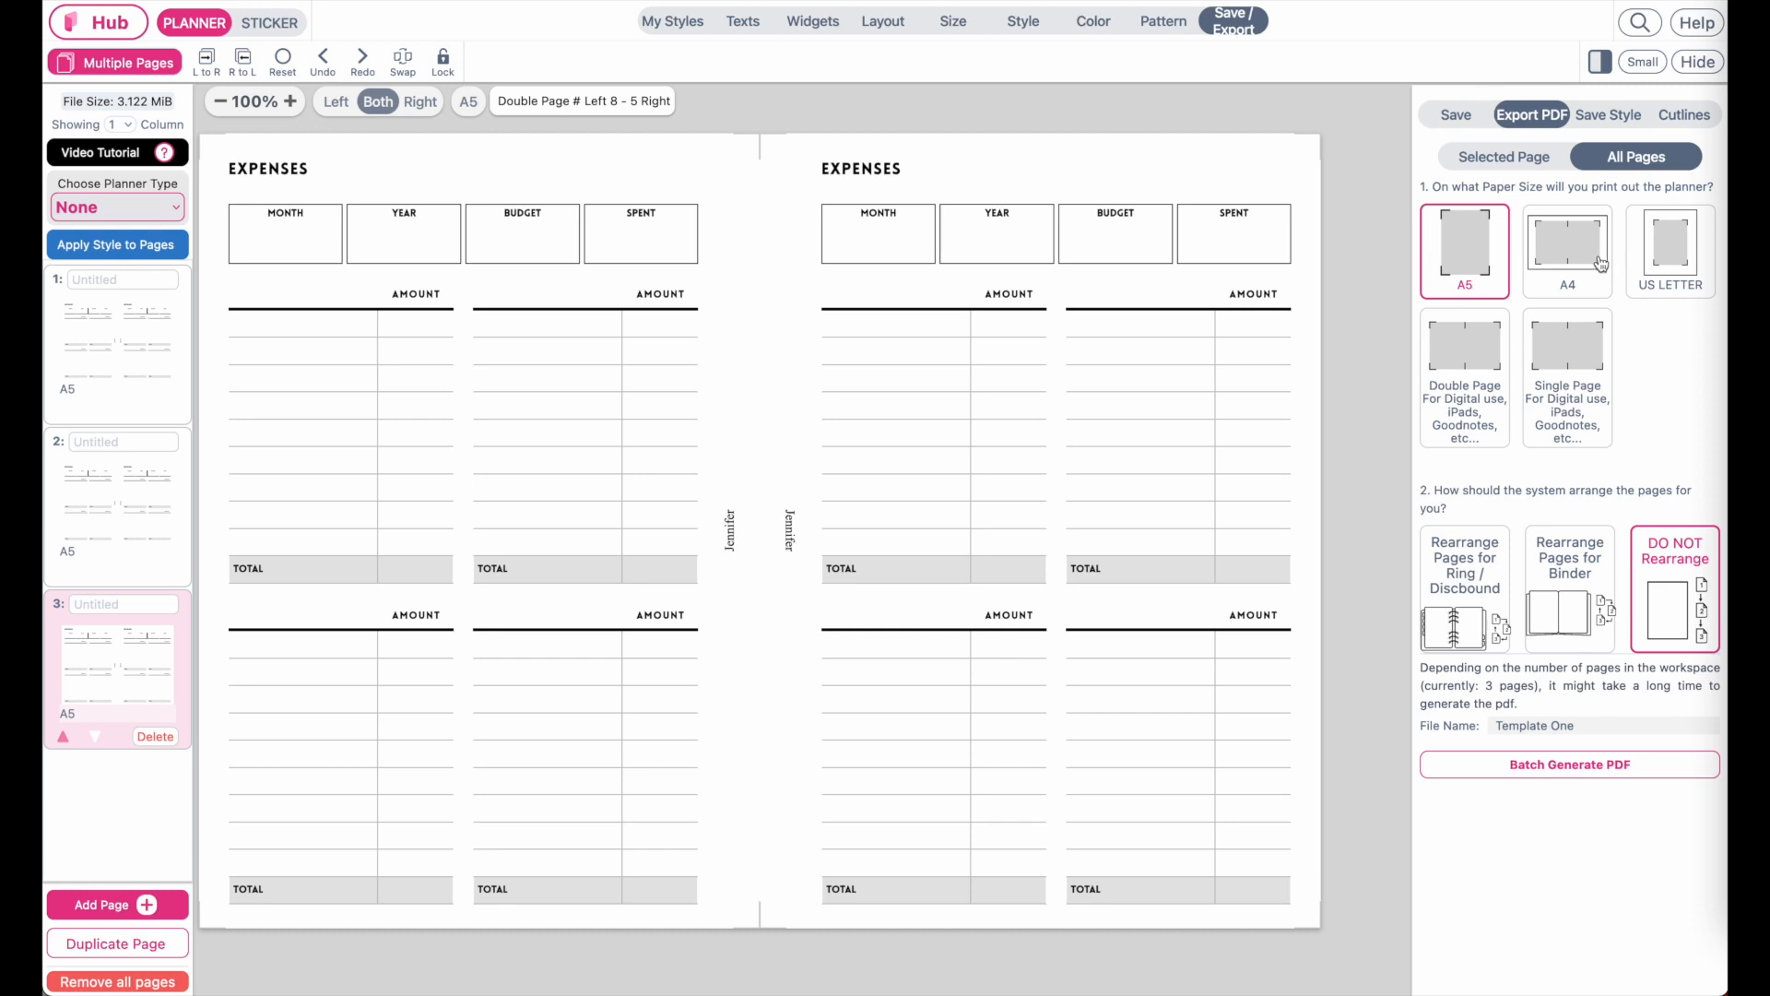
mouse_move(1600, 262)
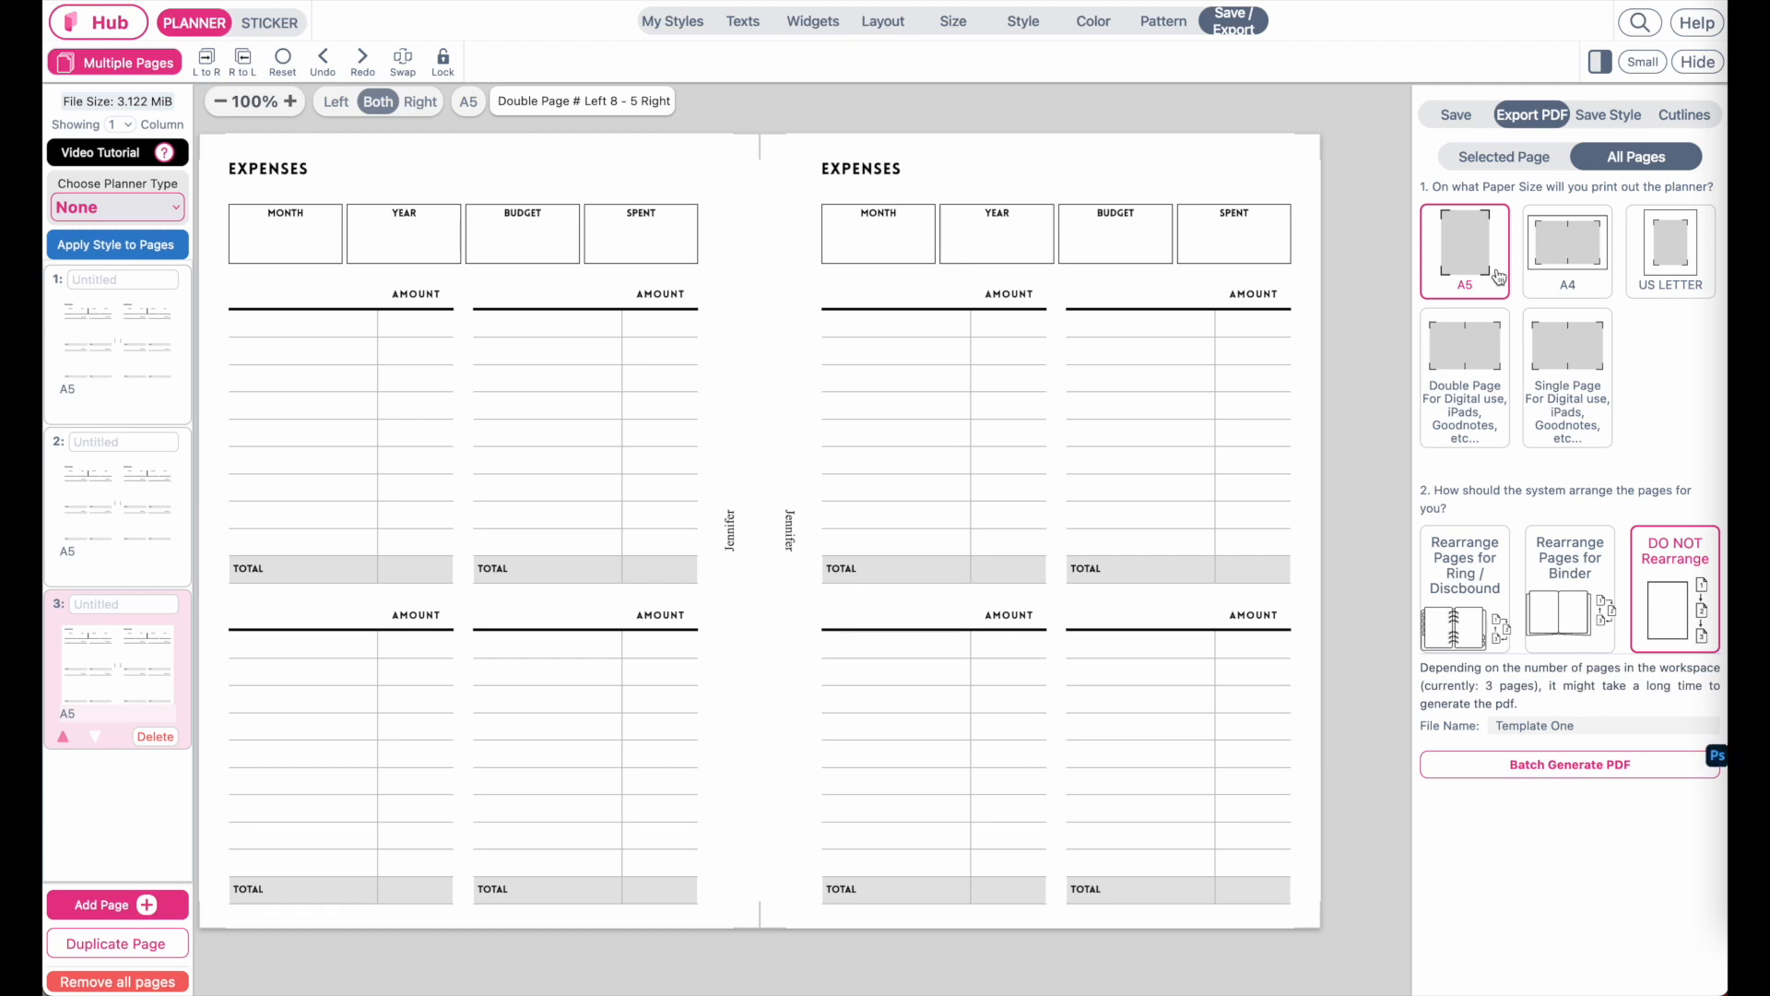
mouse_move(1239, 308)
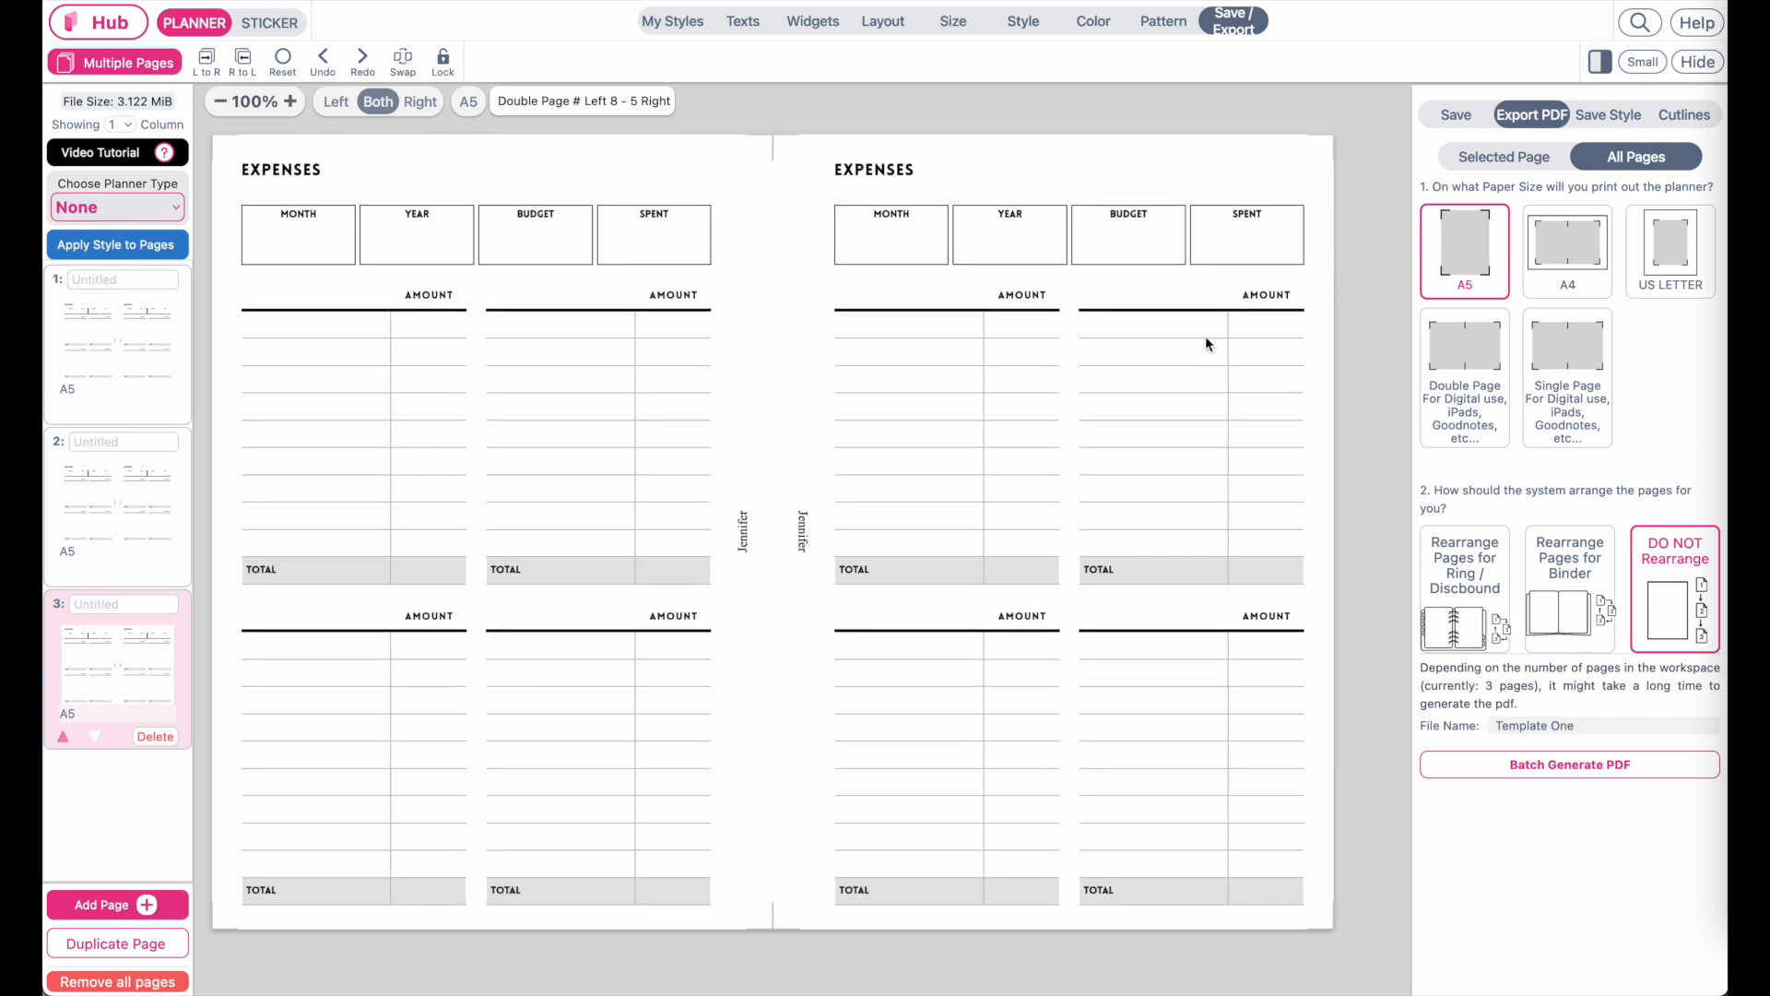
mouse_move(1586, 251)
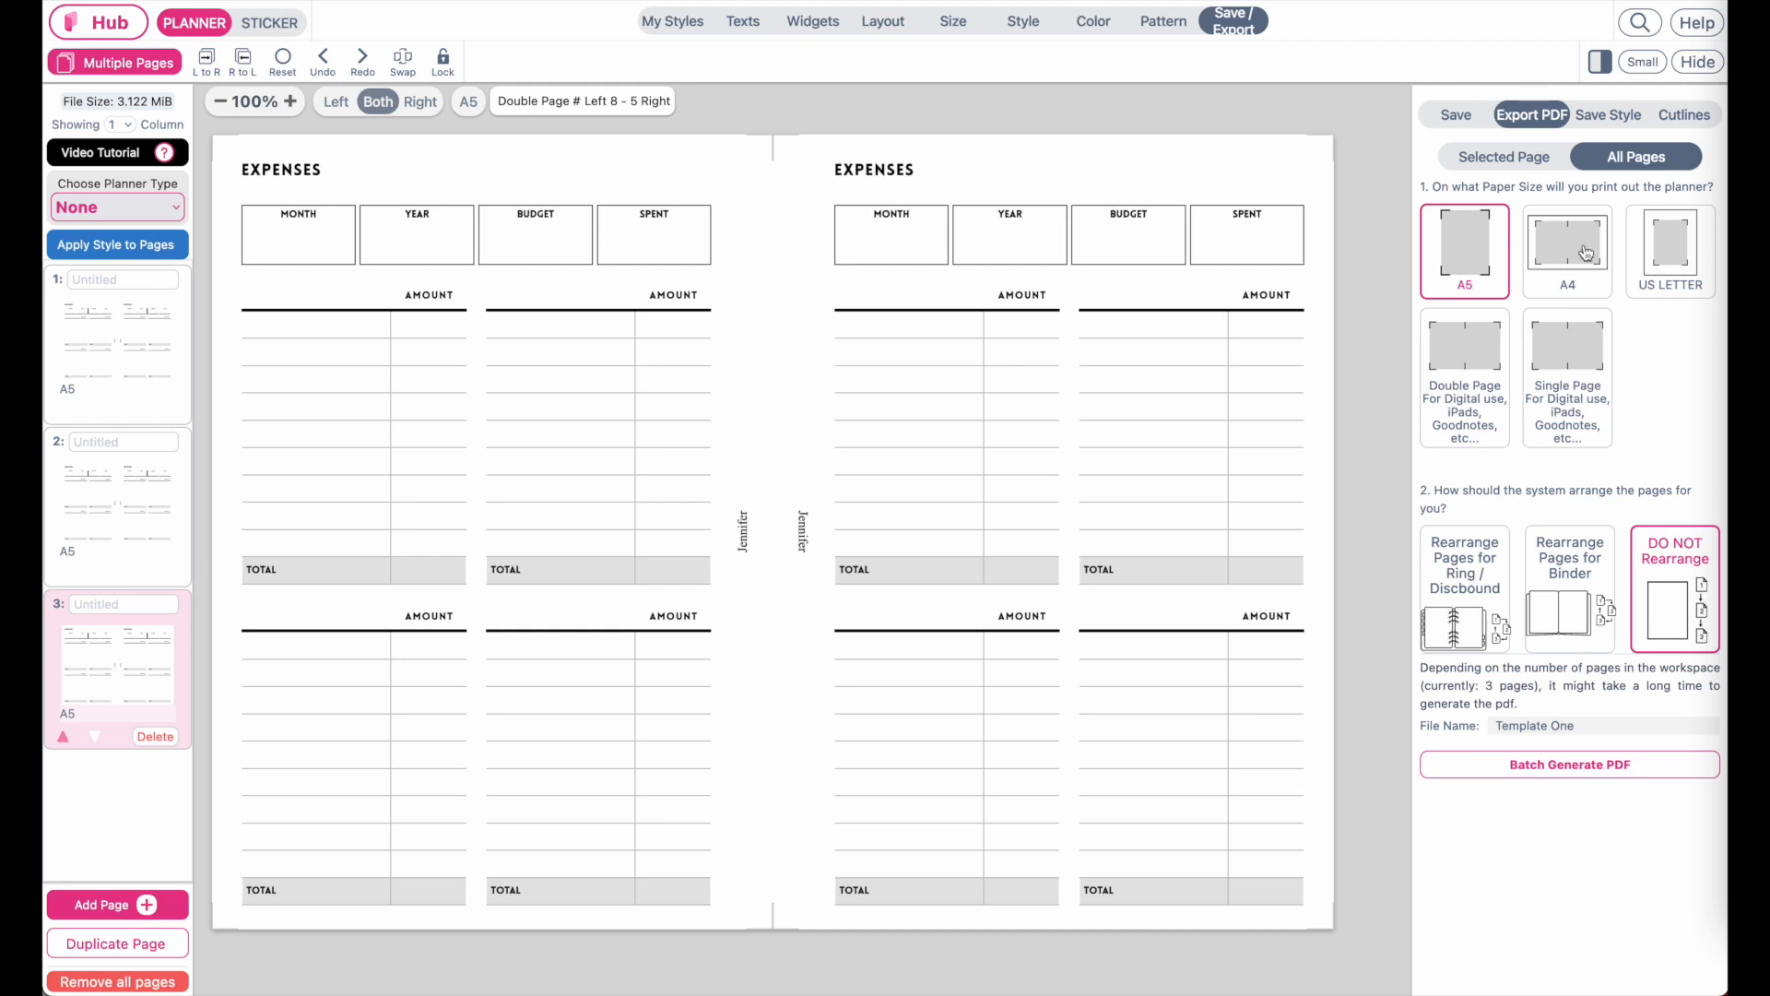
Step: Set the export paper size to A4 with pages rearranged for ring binding
click(1568, 251)
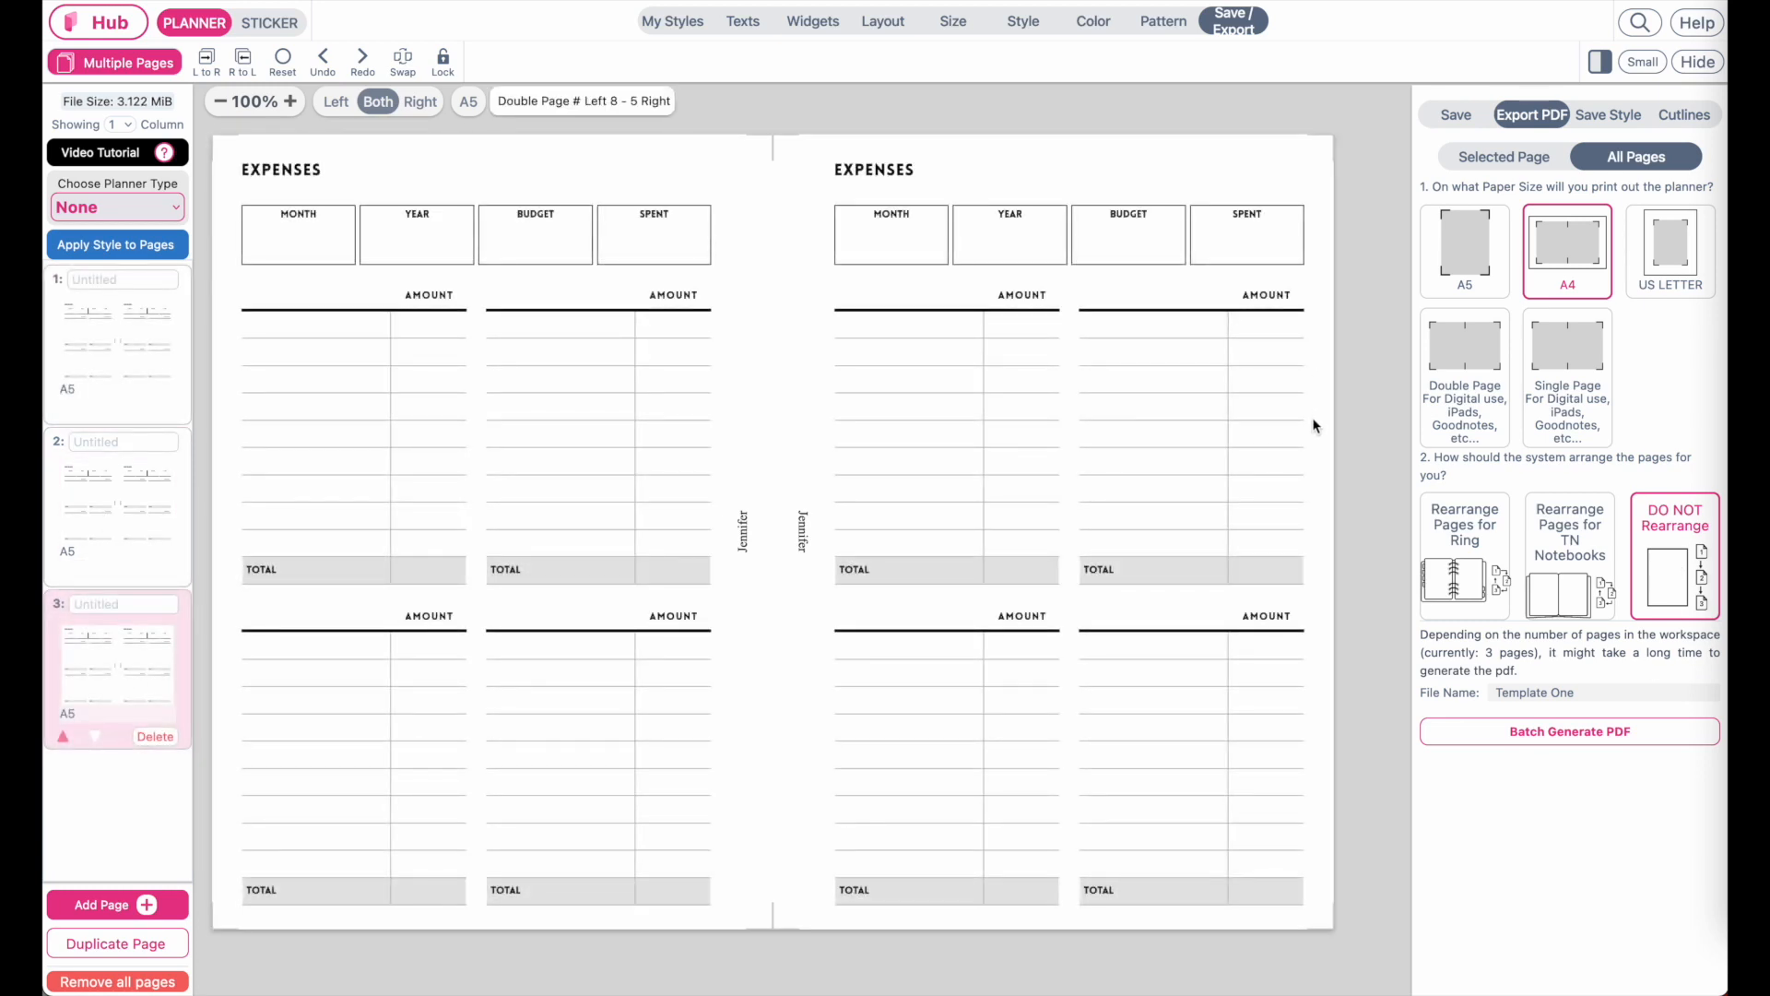
mouse_move(1580, 615)
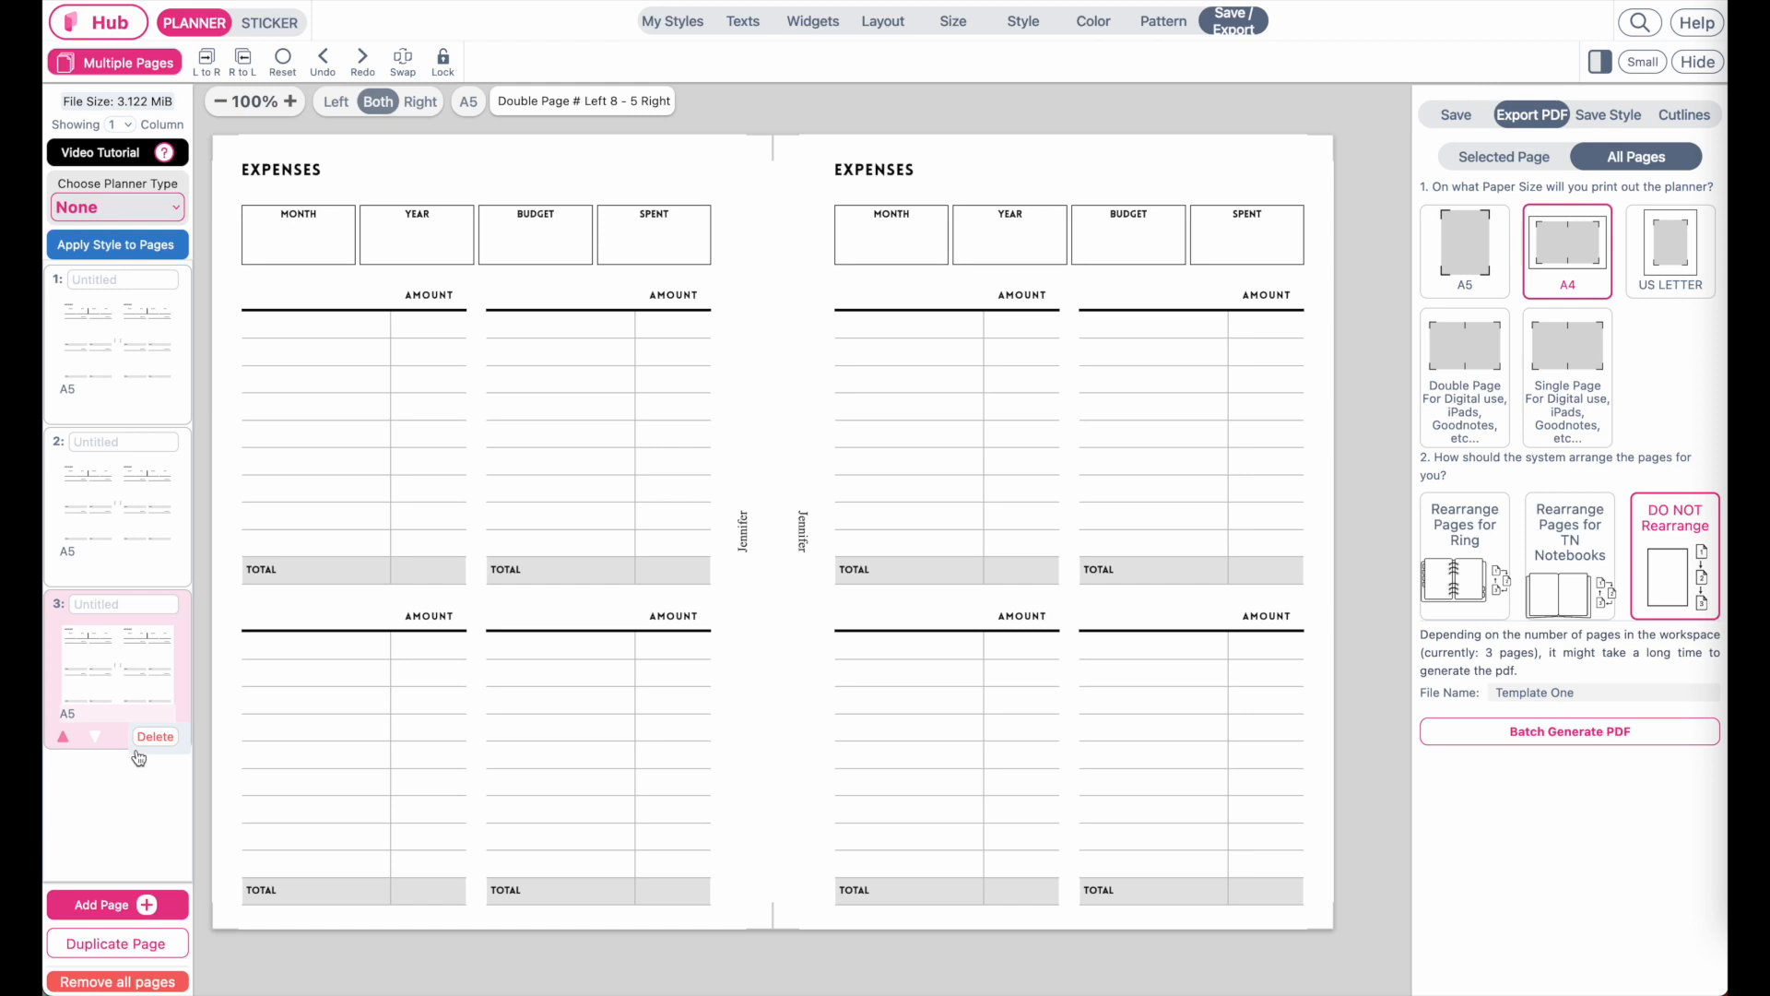
mouse_move(630, 363)
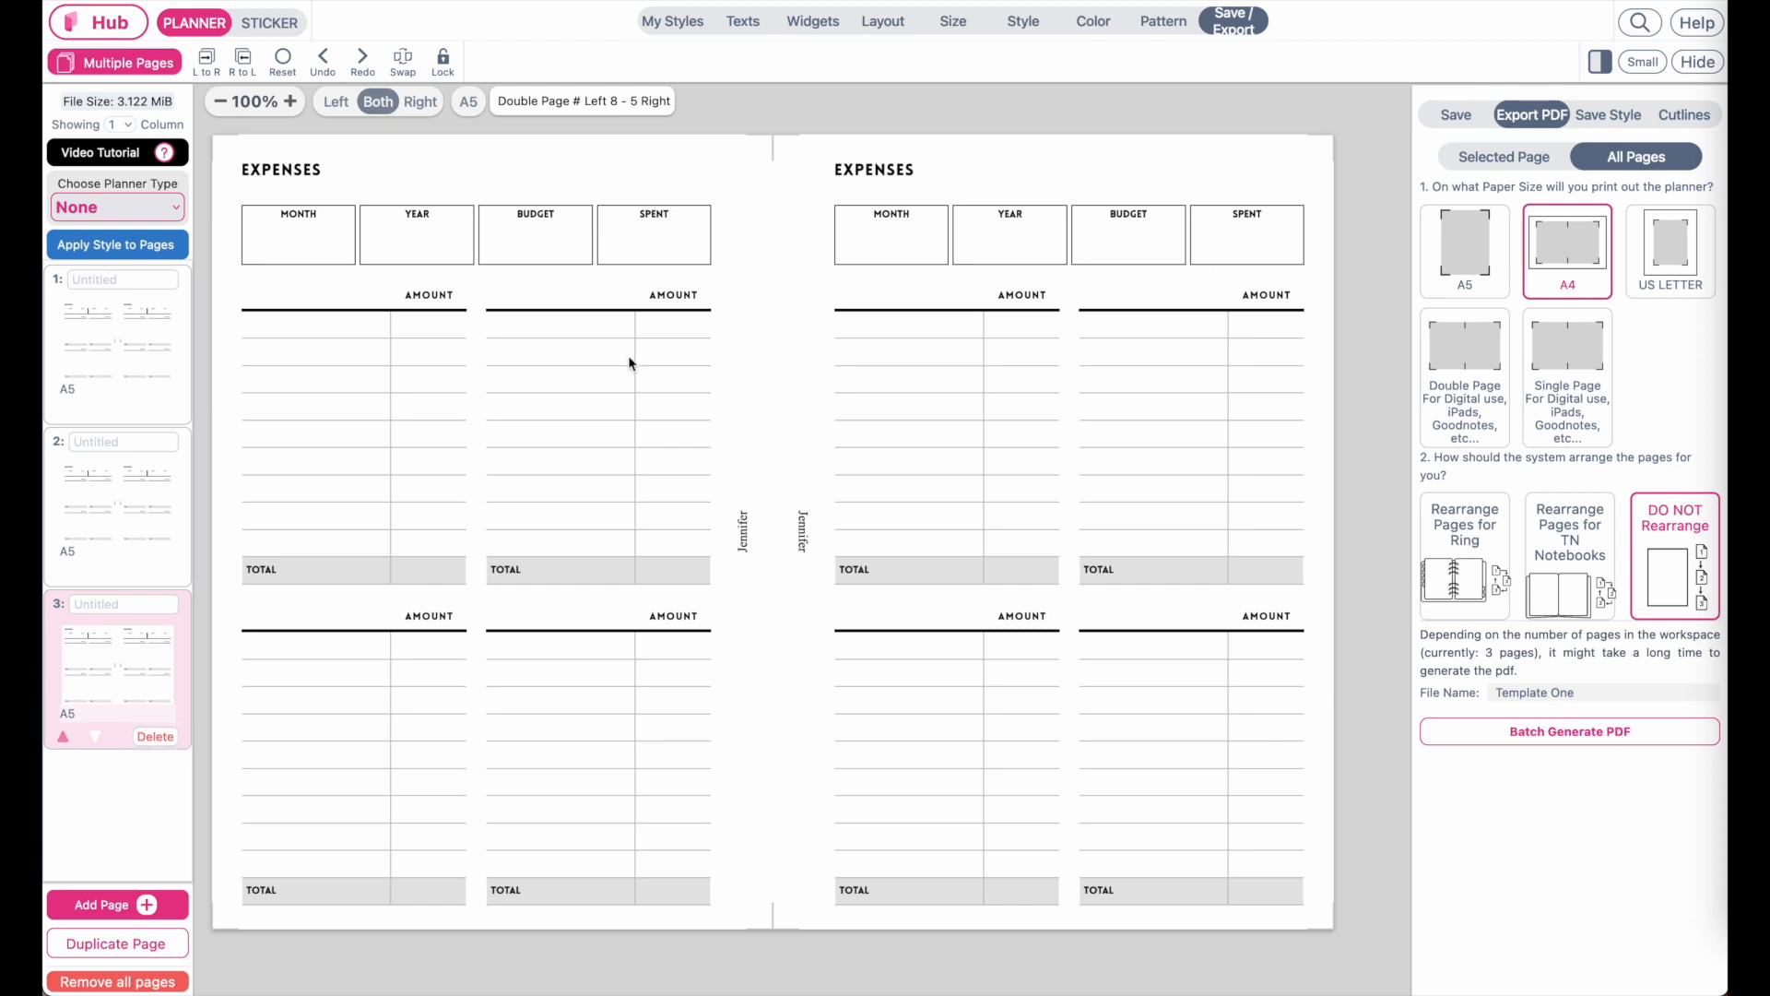
mouse_move(697, 811)
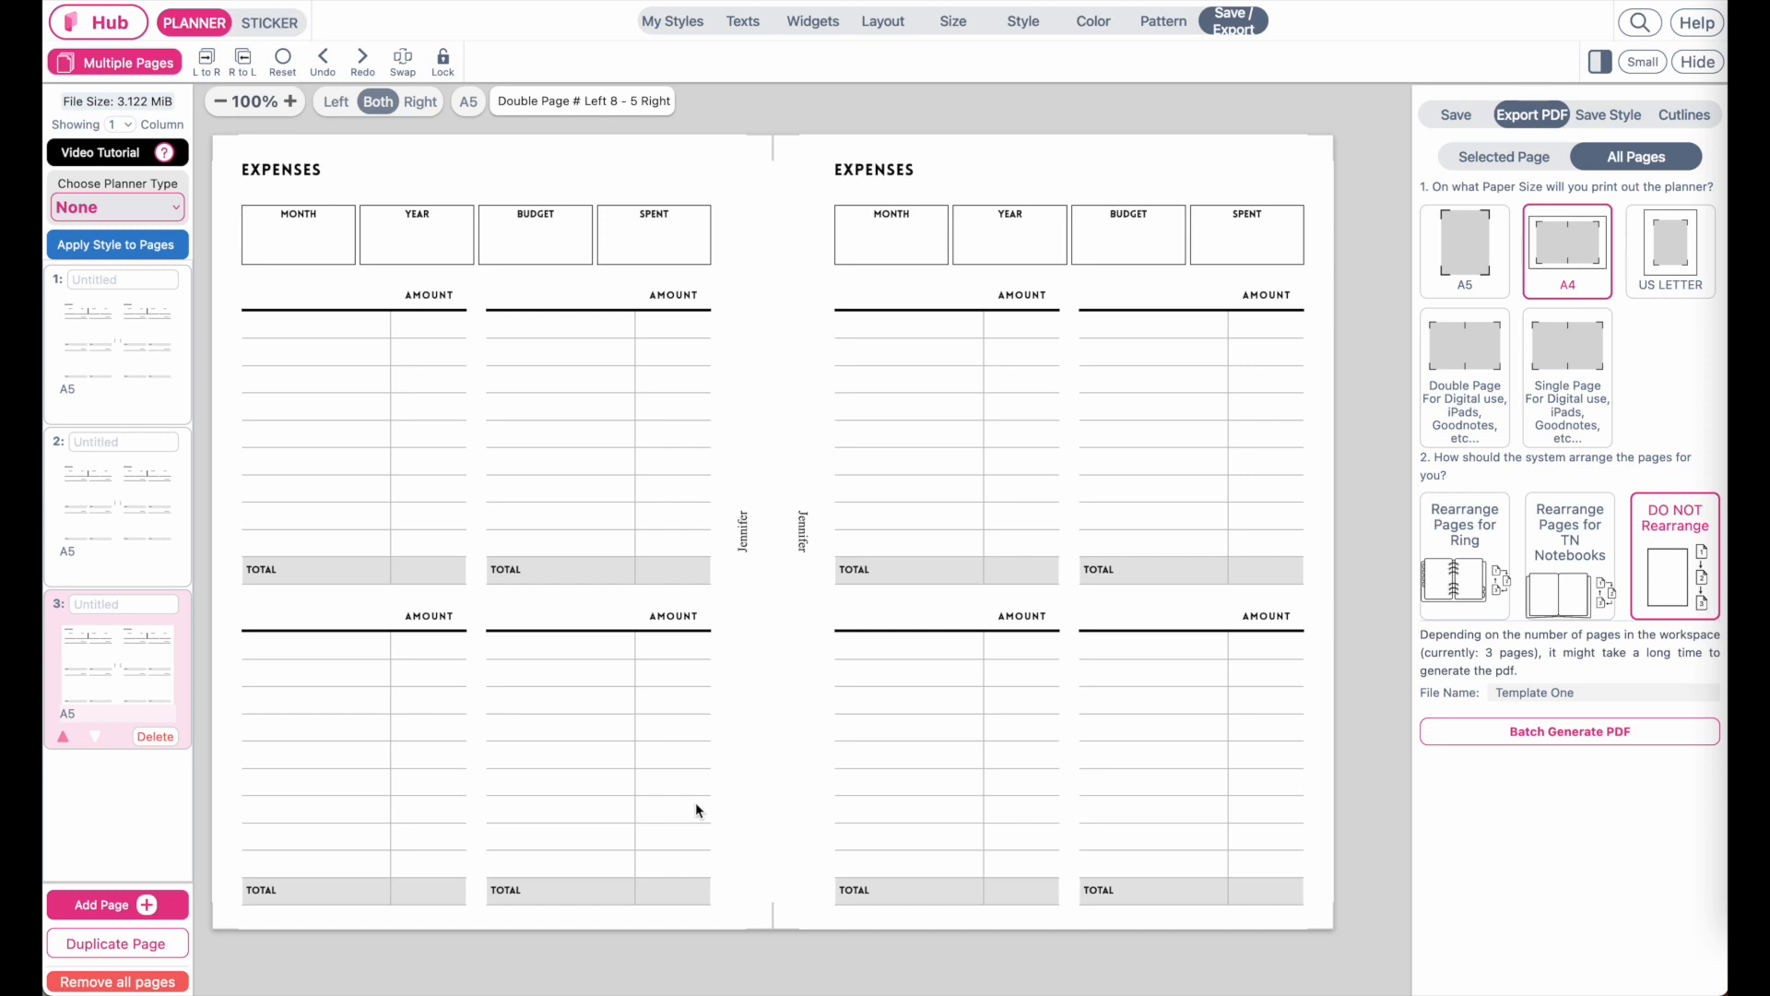
mouse_move(698, 803)
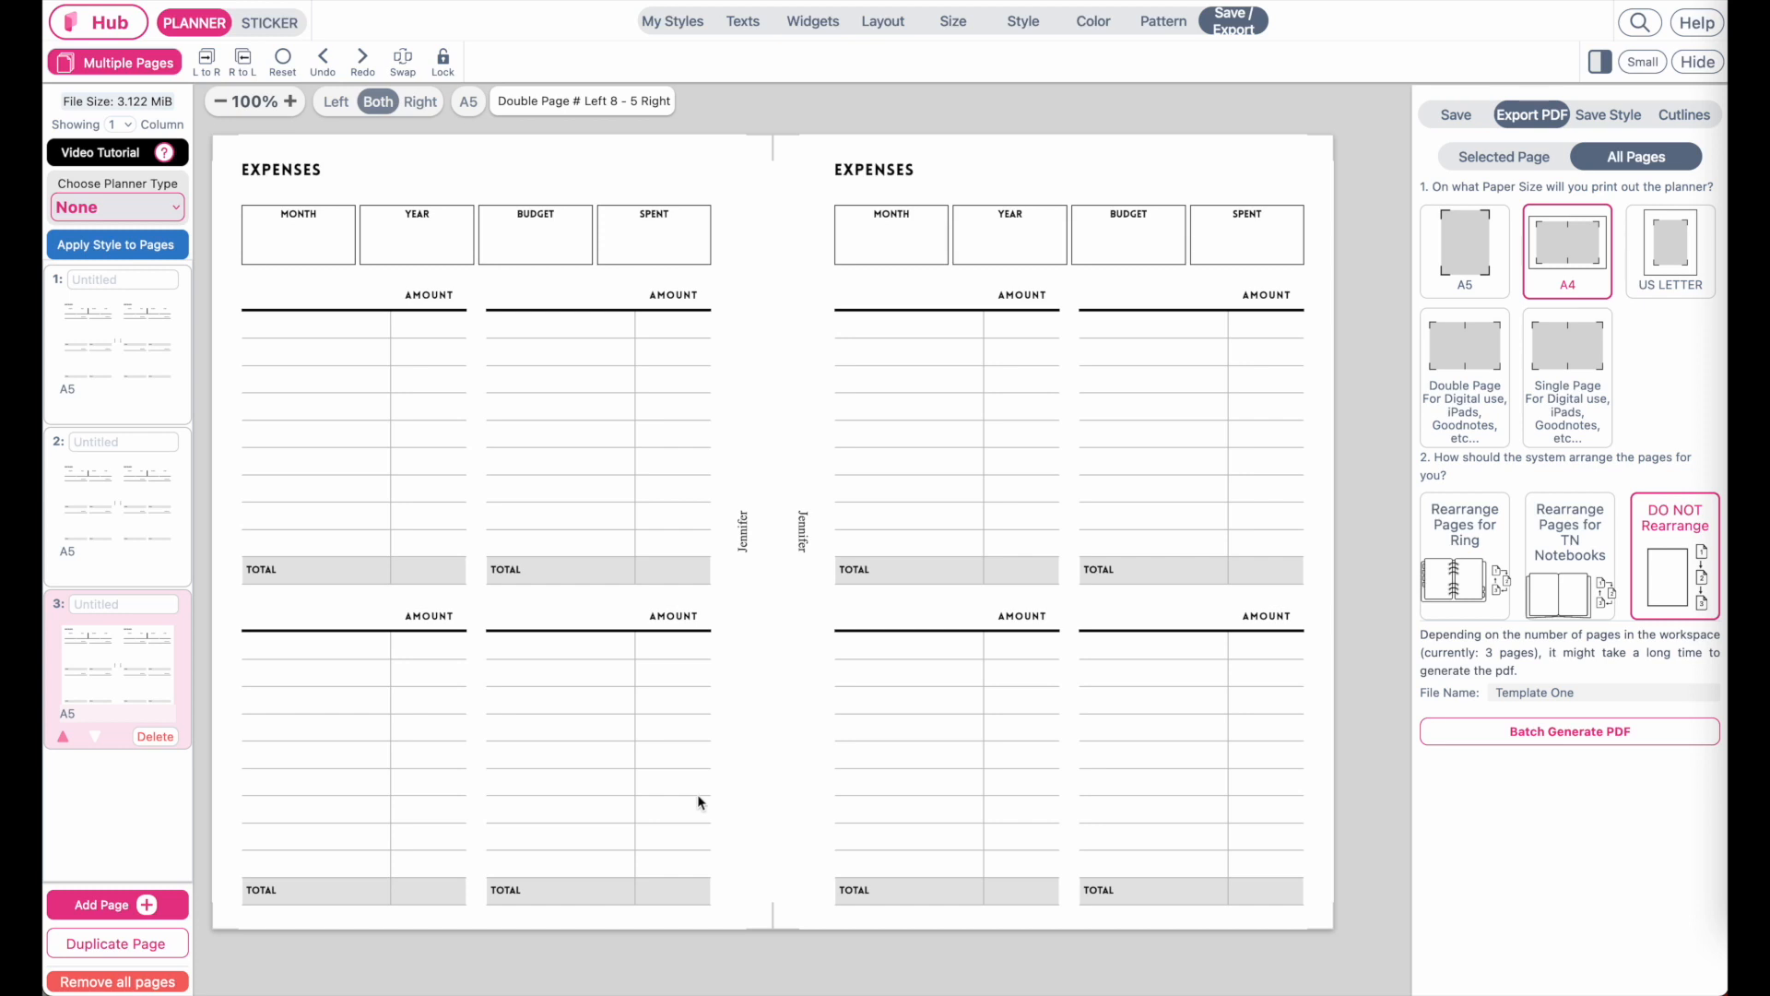
click(1465, 555)
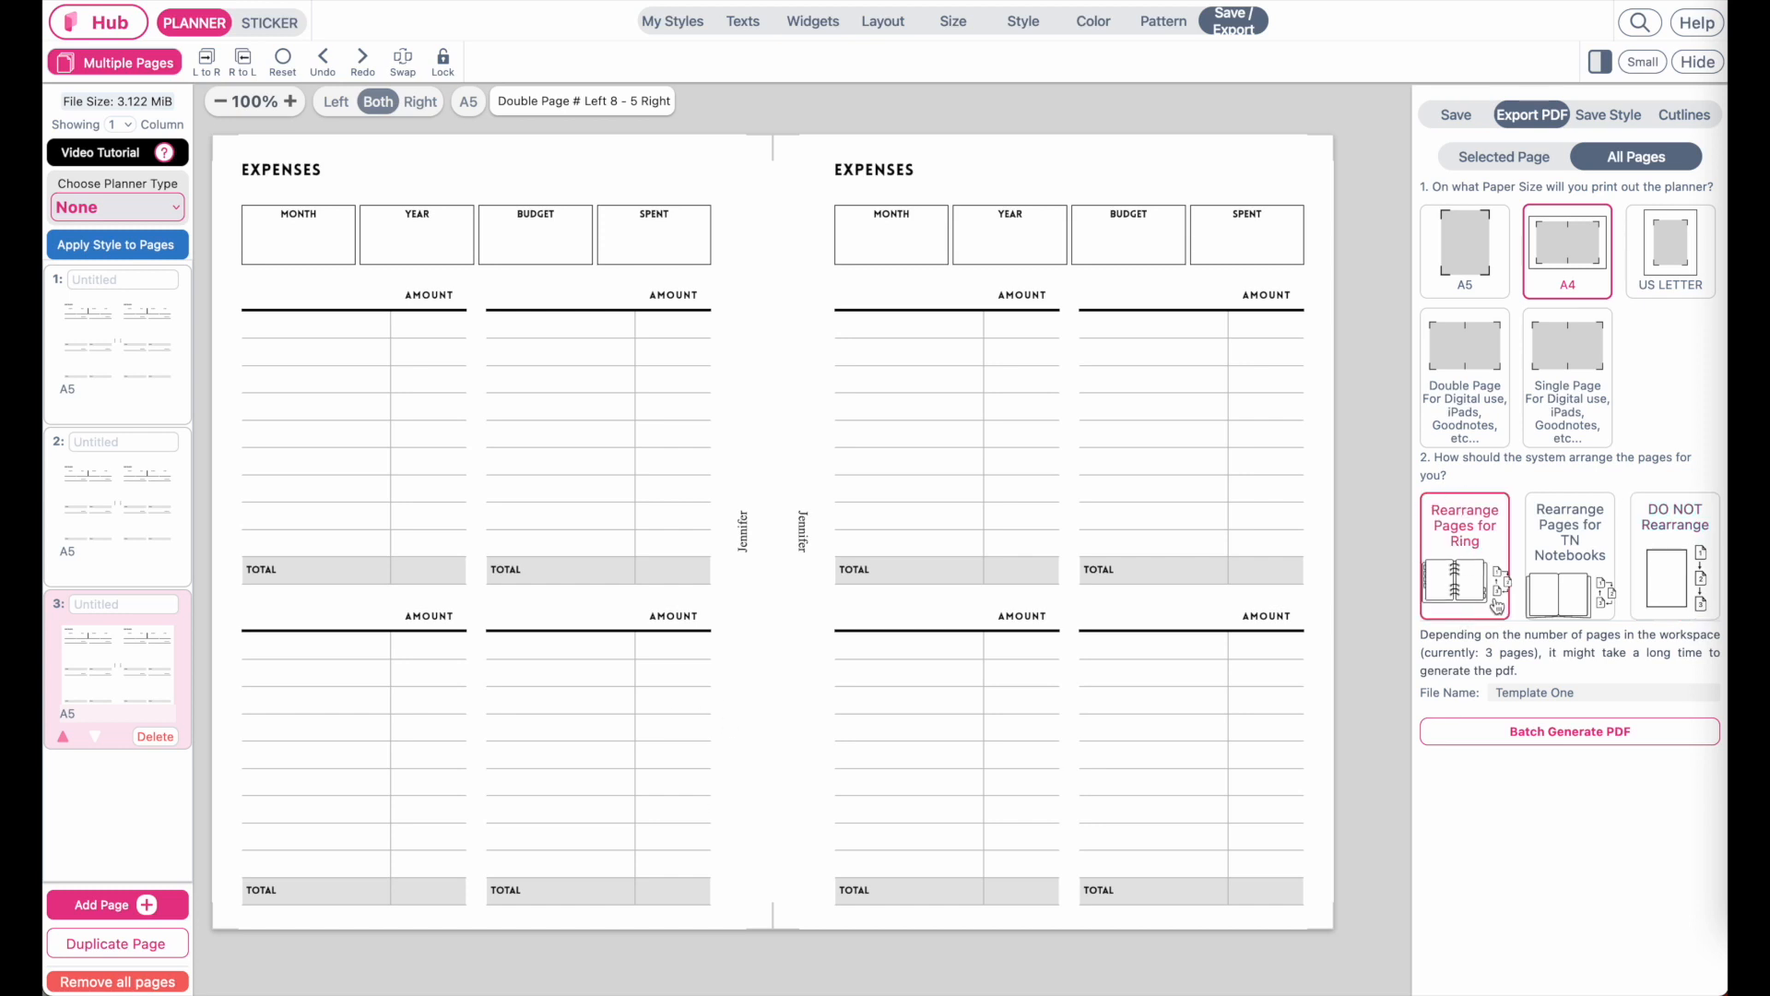
mouse_move(1469, 579)
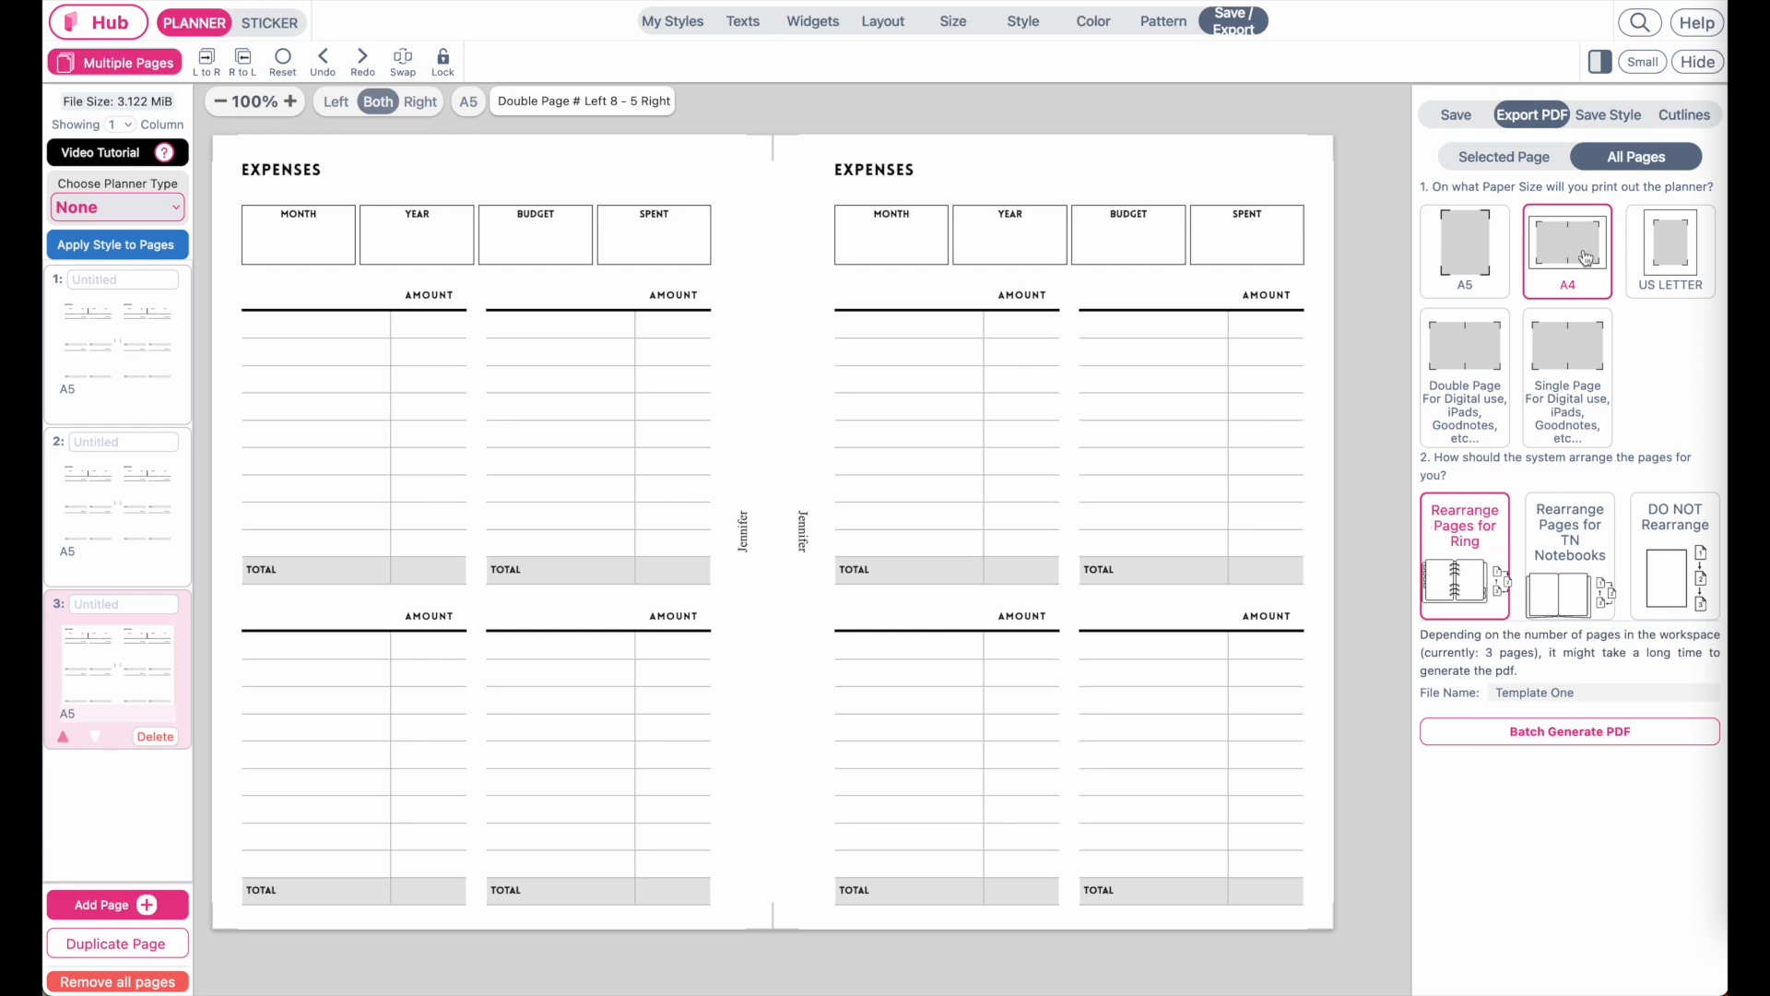
mouse_move(1578, 285)
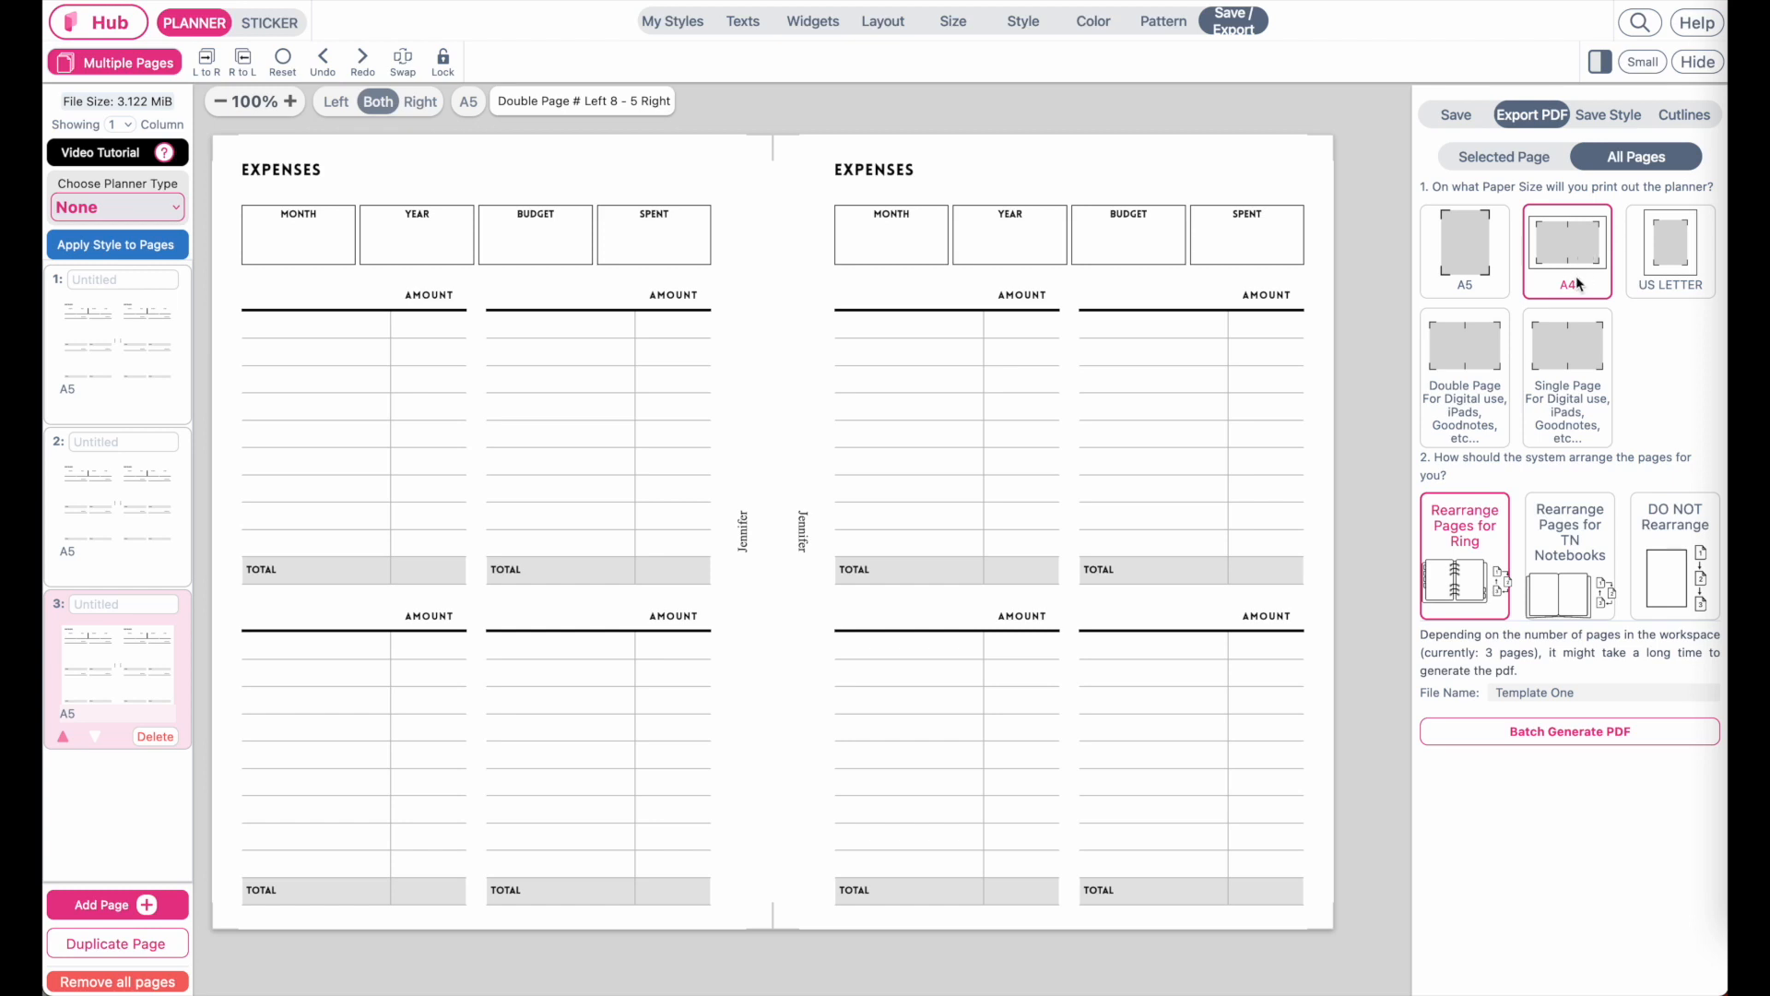
mouse_move(1578, 246)
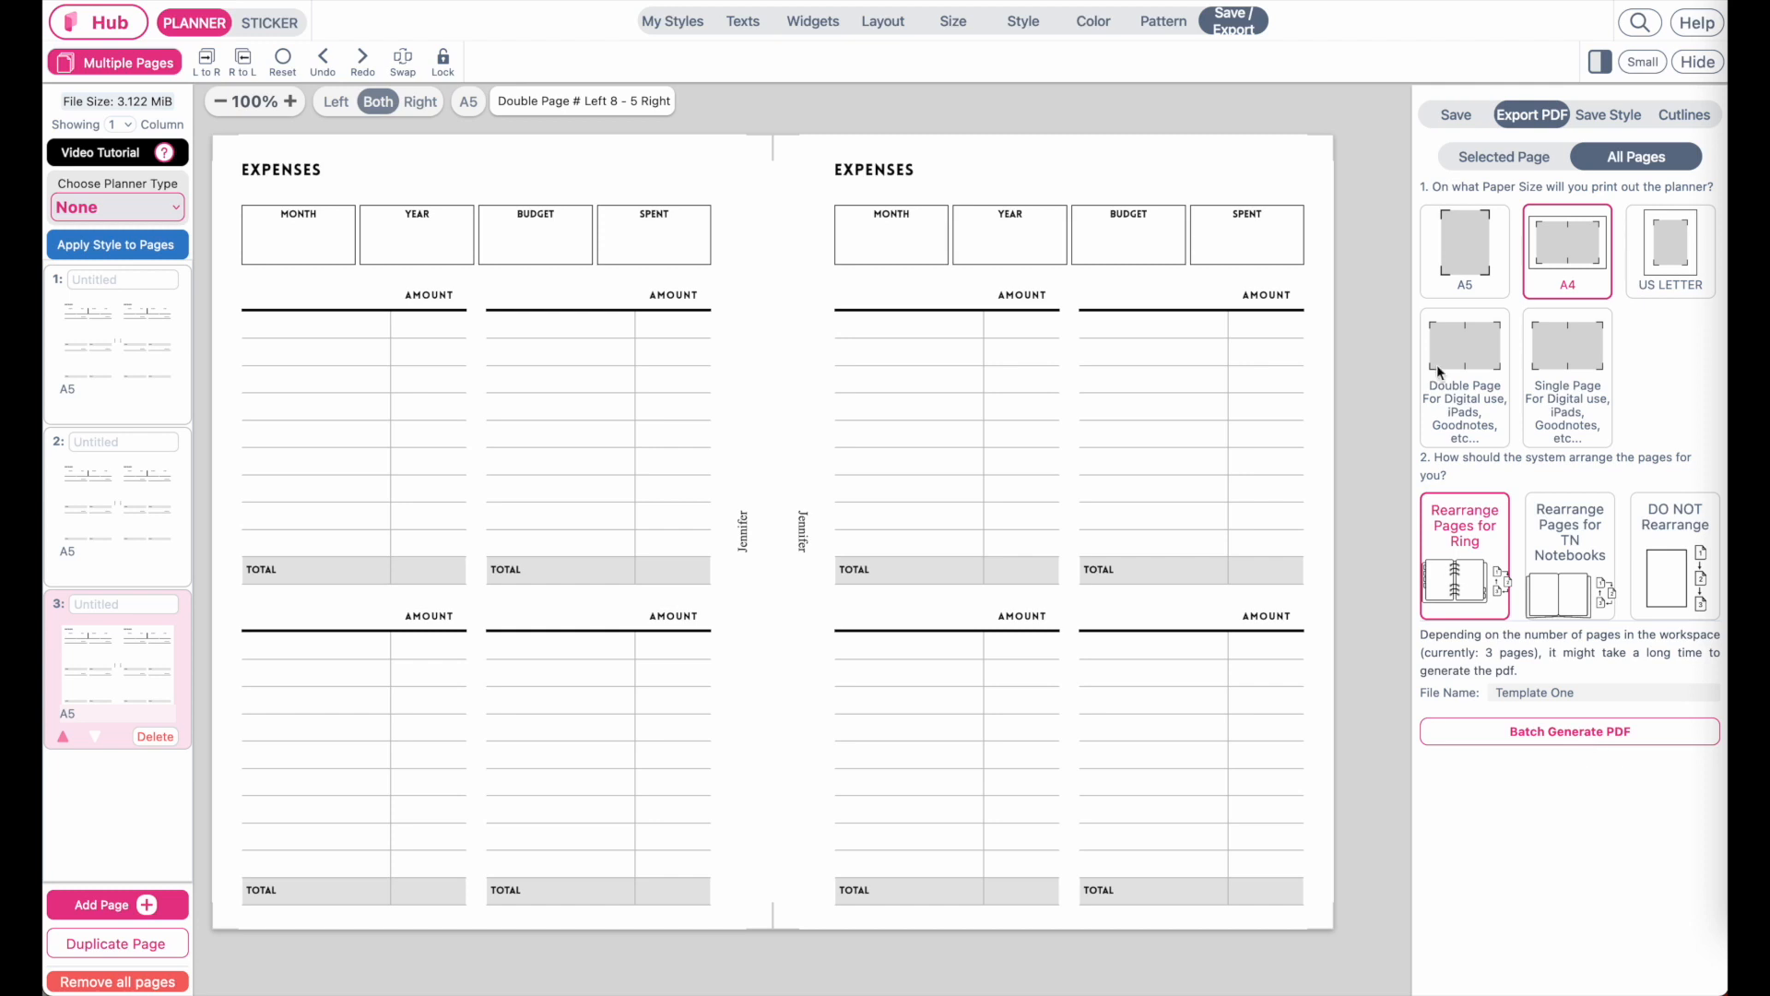
Step: Generate an A4 PDF of only the current expenses spread
click(1503, 157)
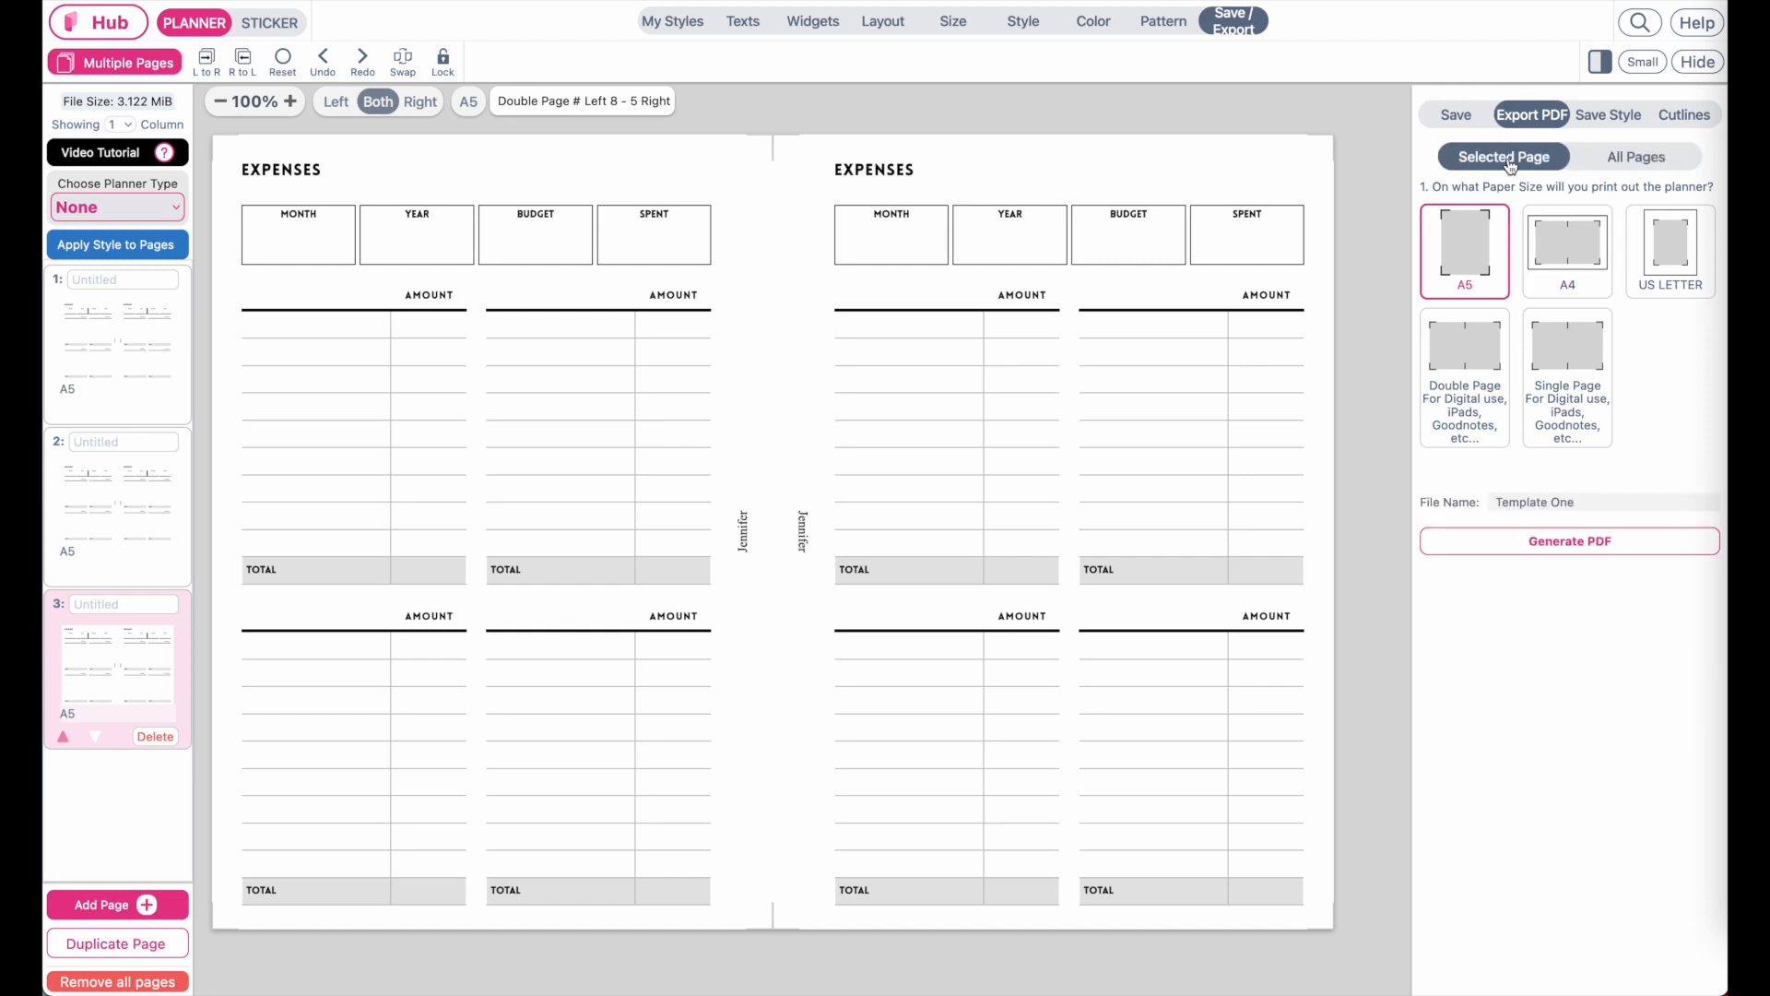
mouse_move(1104, 246)
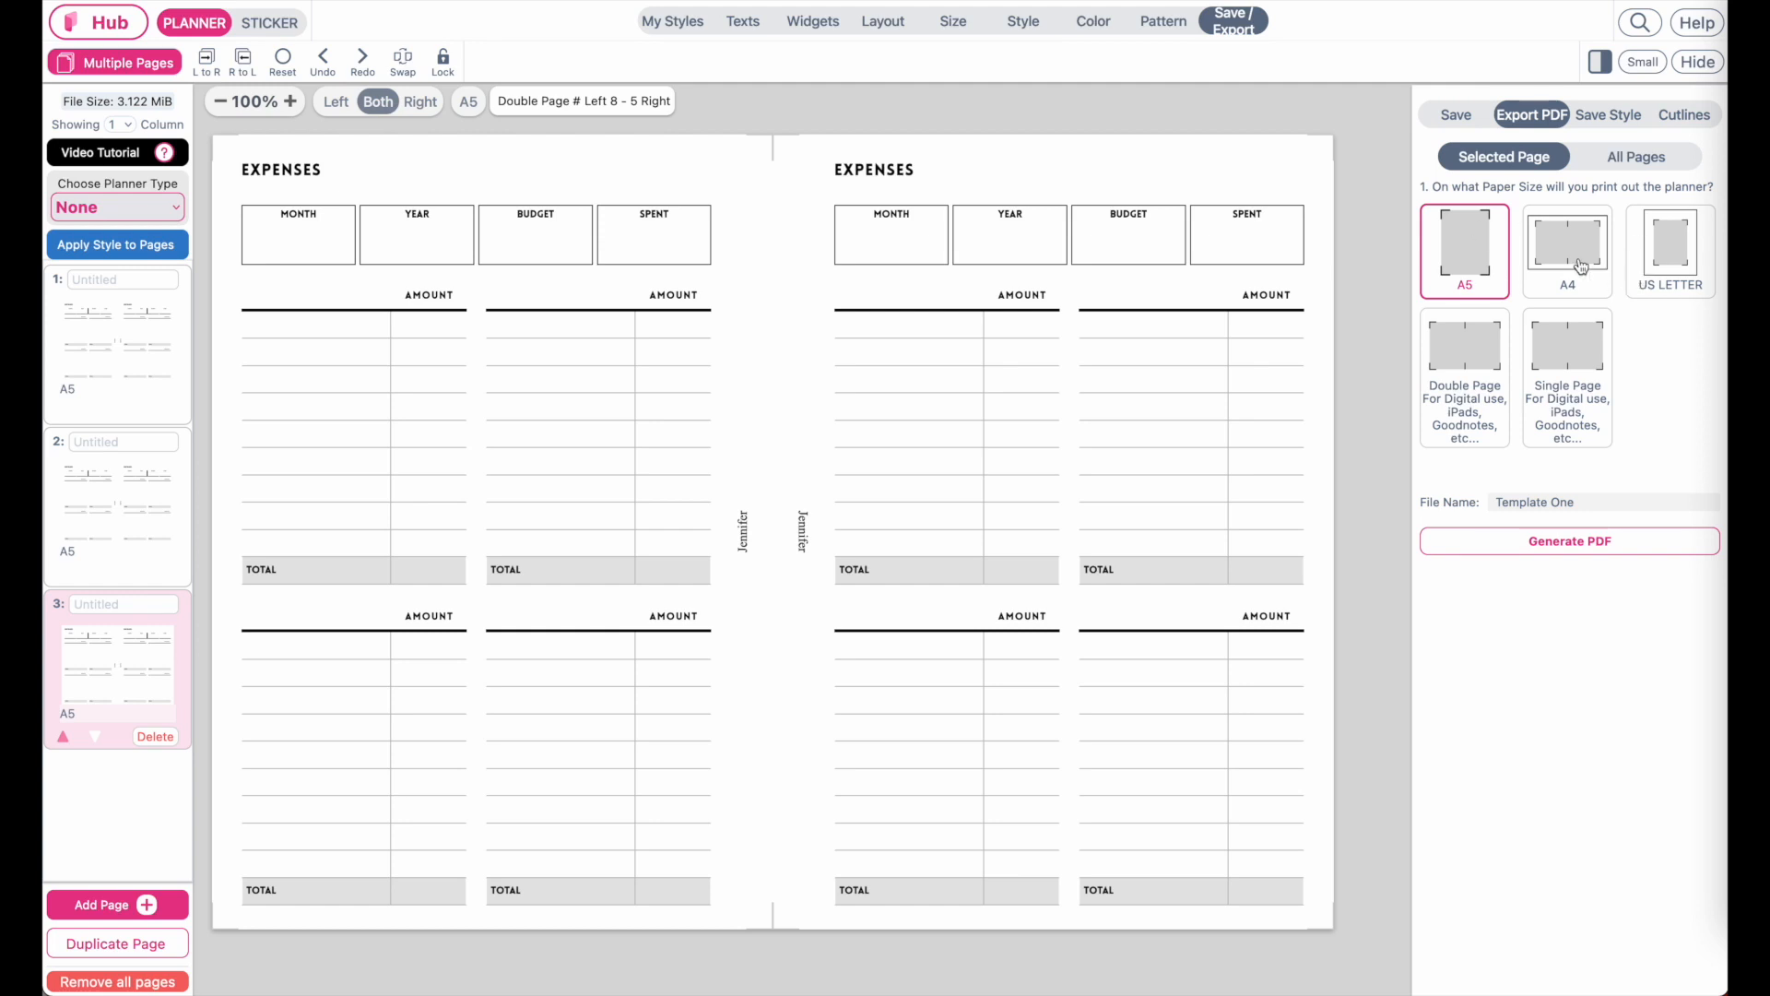
click(1568, 251)
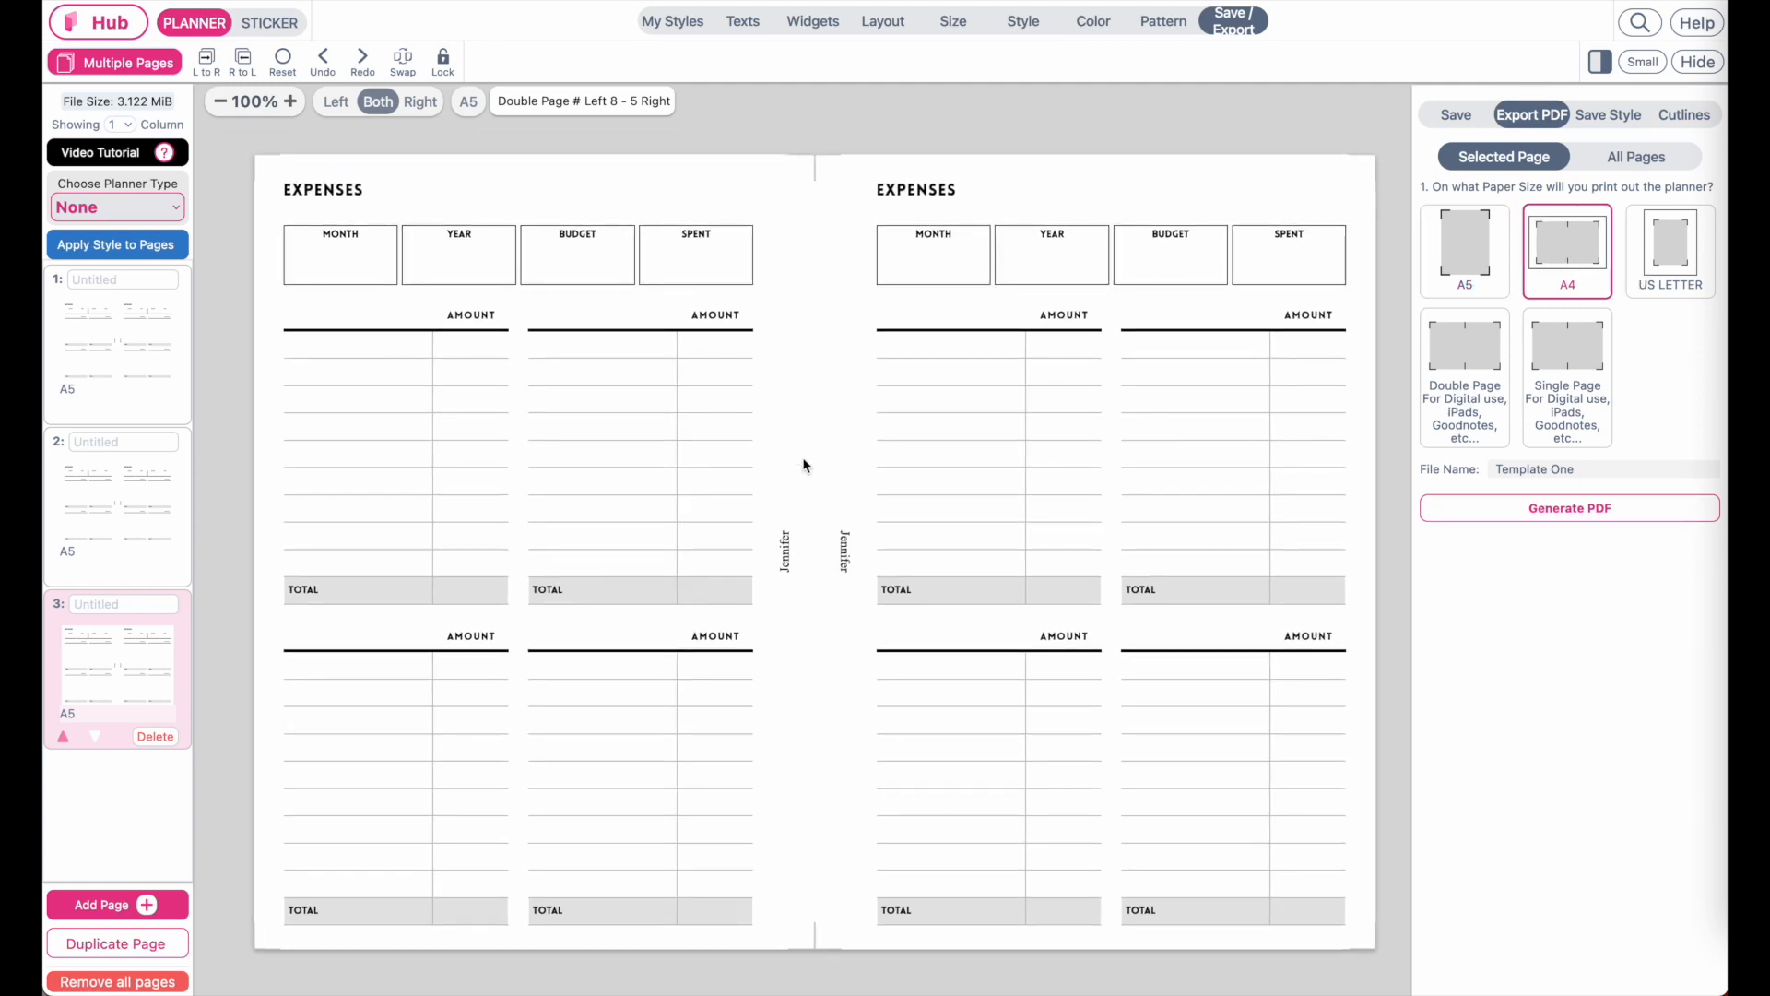
click(1569, 508)
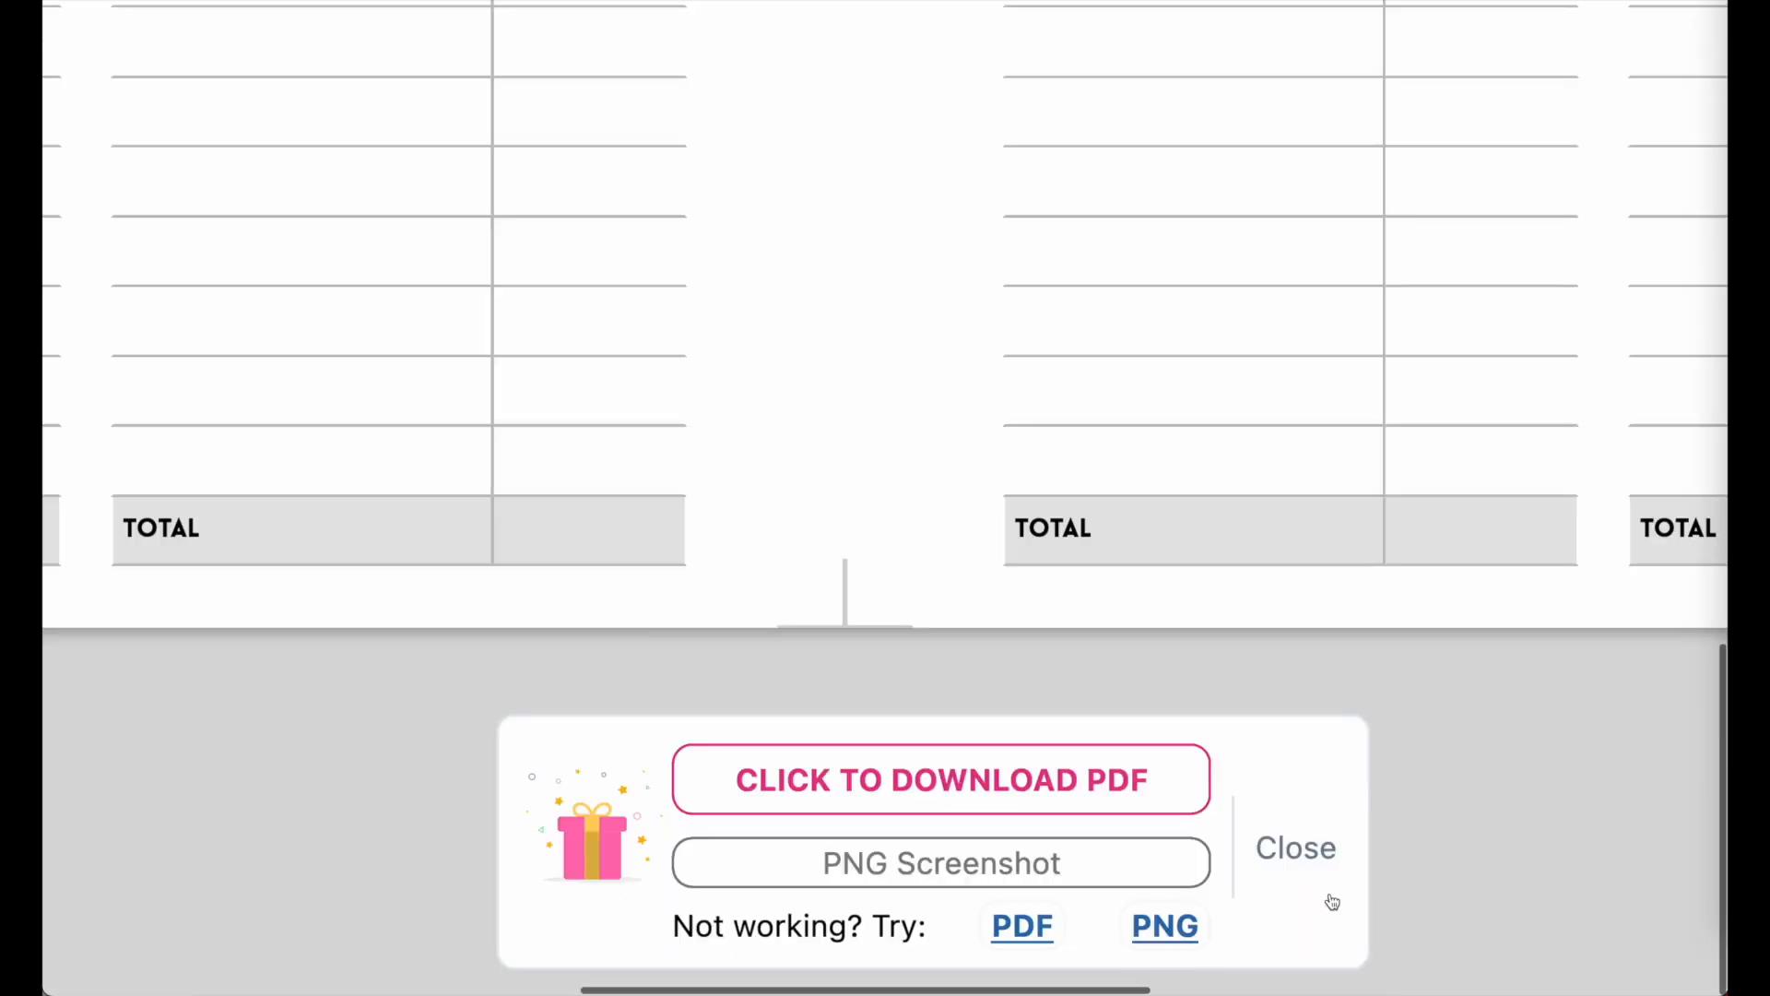
mouse_move(941, 779)
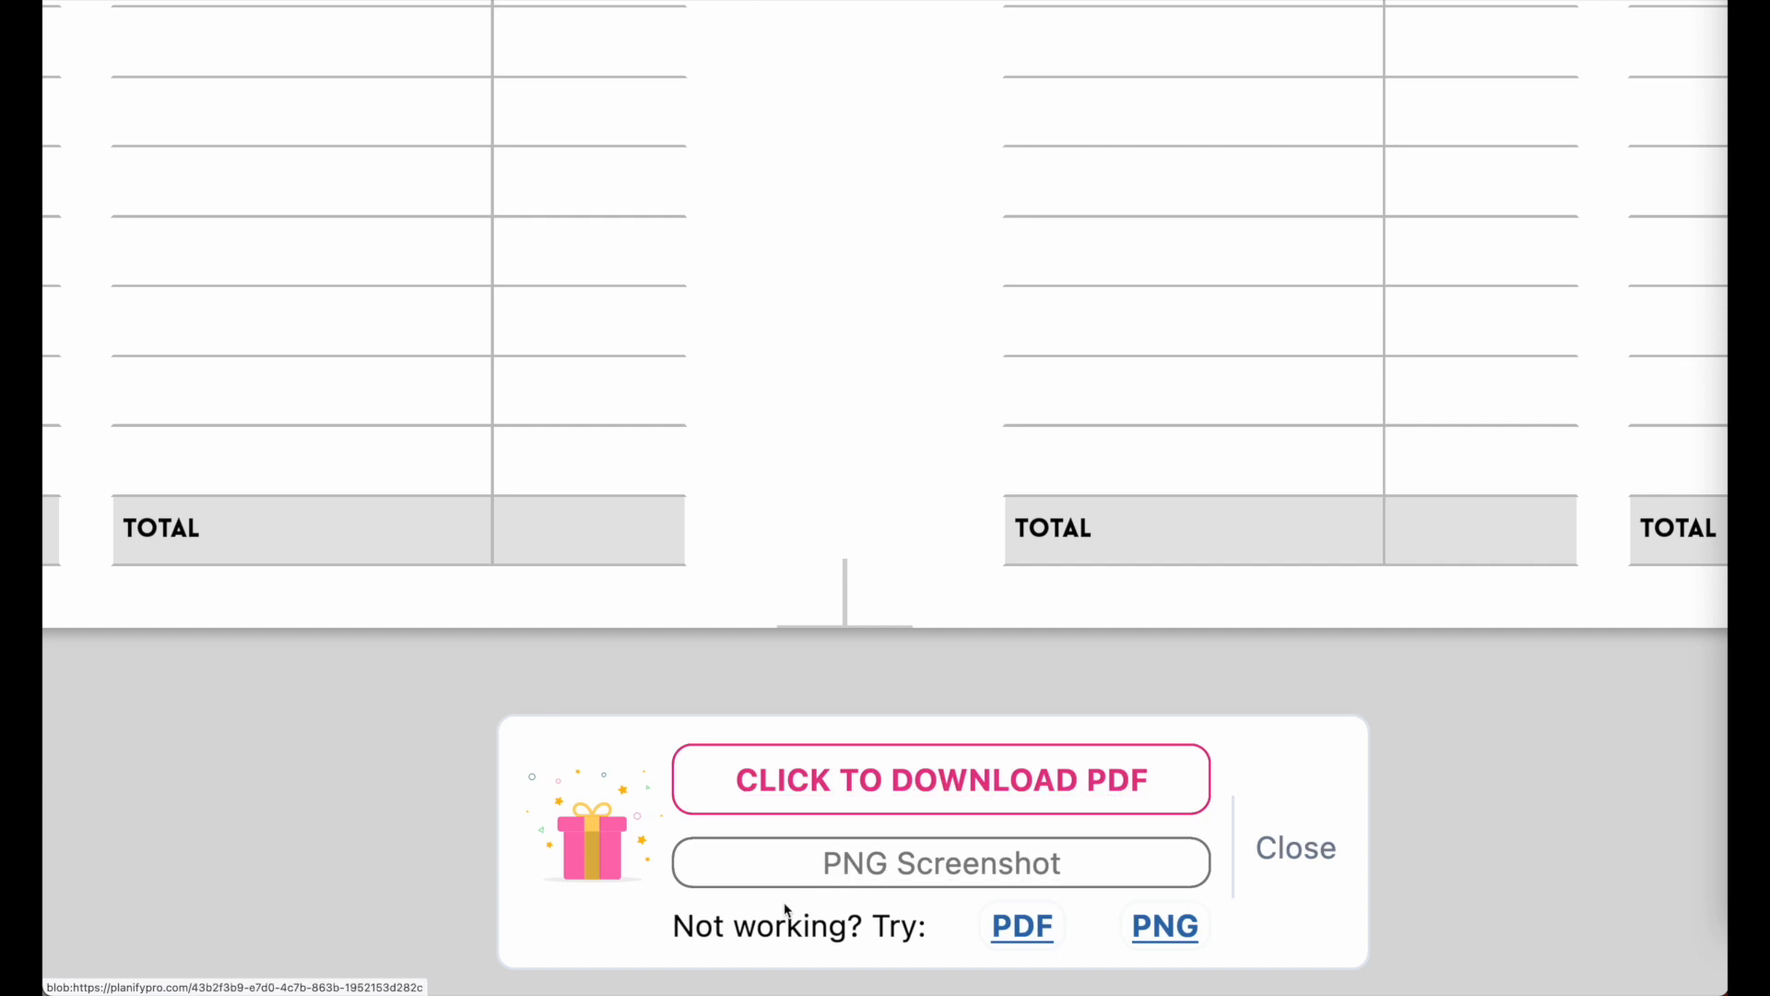
Step: Download the generated expenses PDF from the download popup
click(1021, 926)
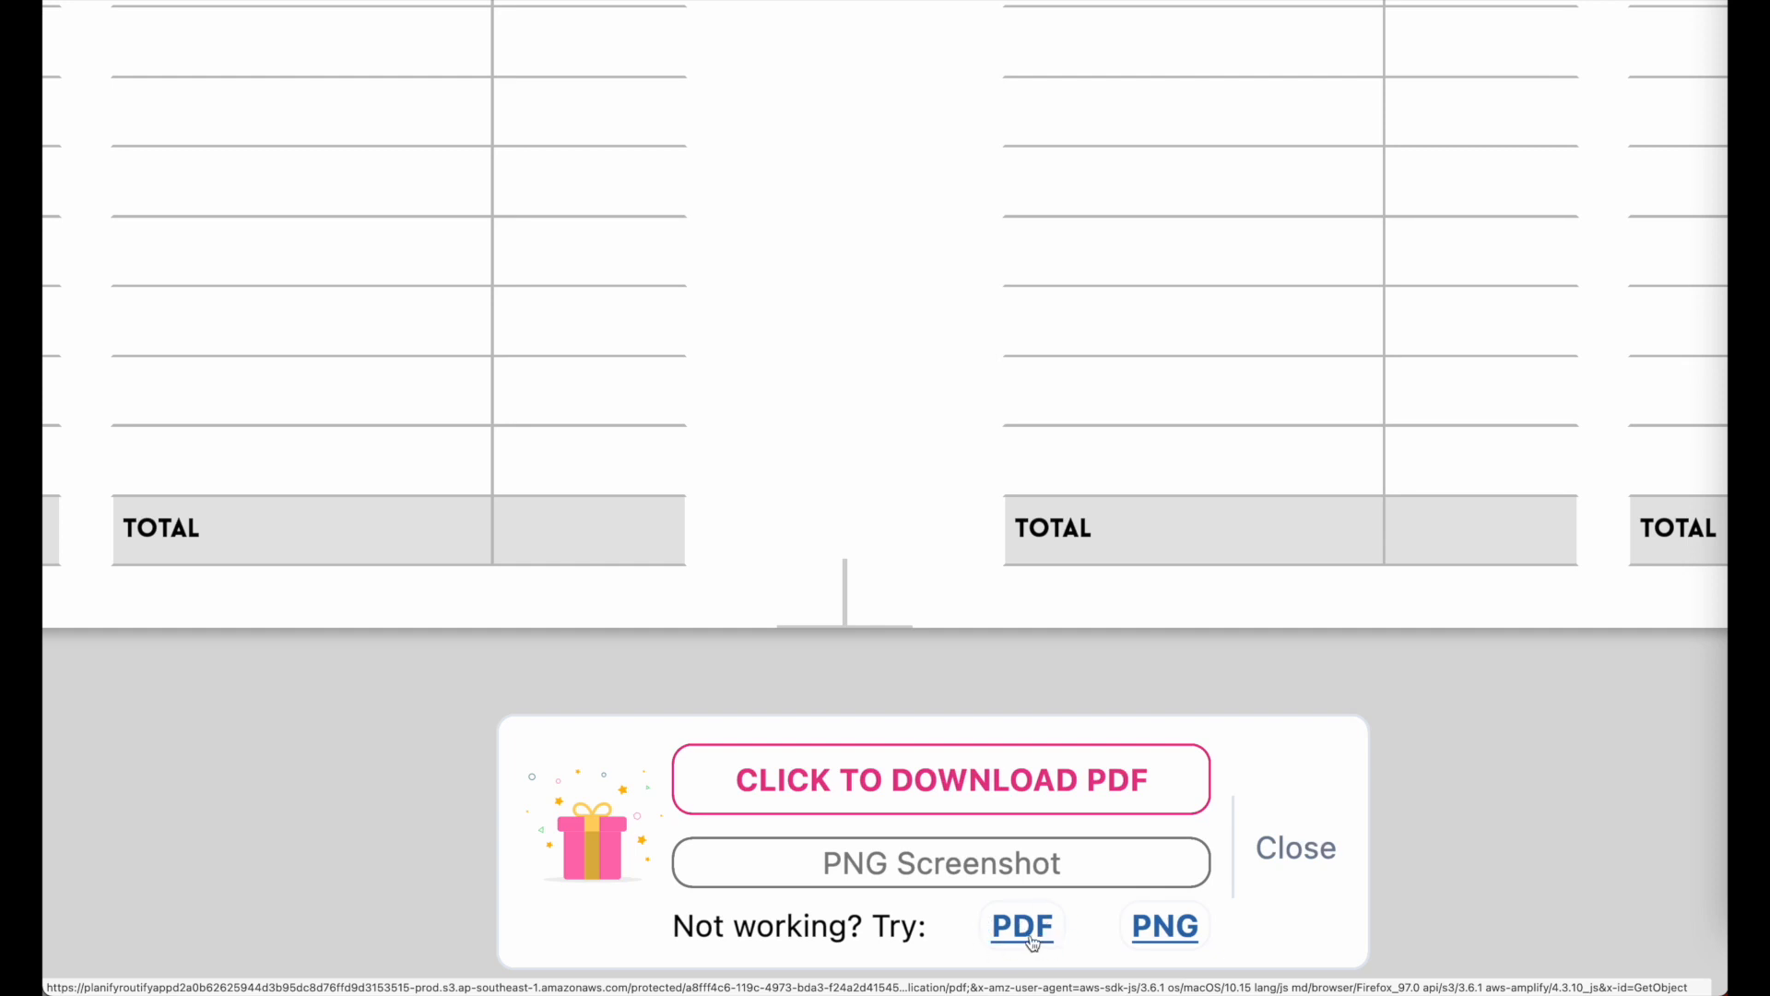
mouse_move(942, 932)
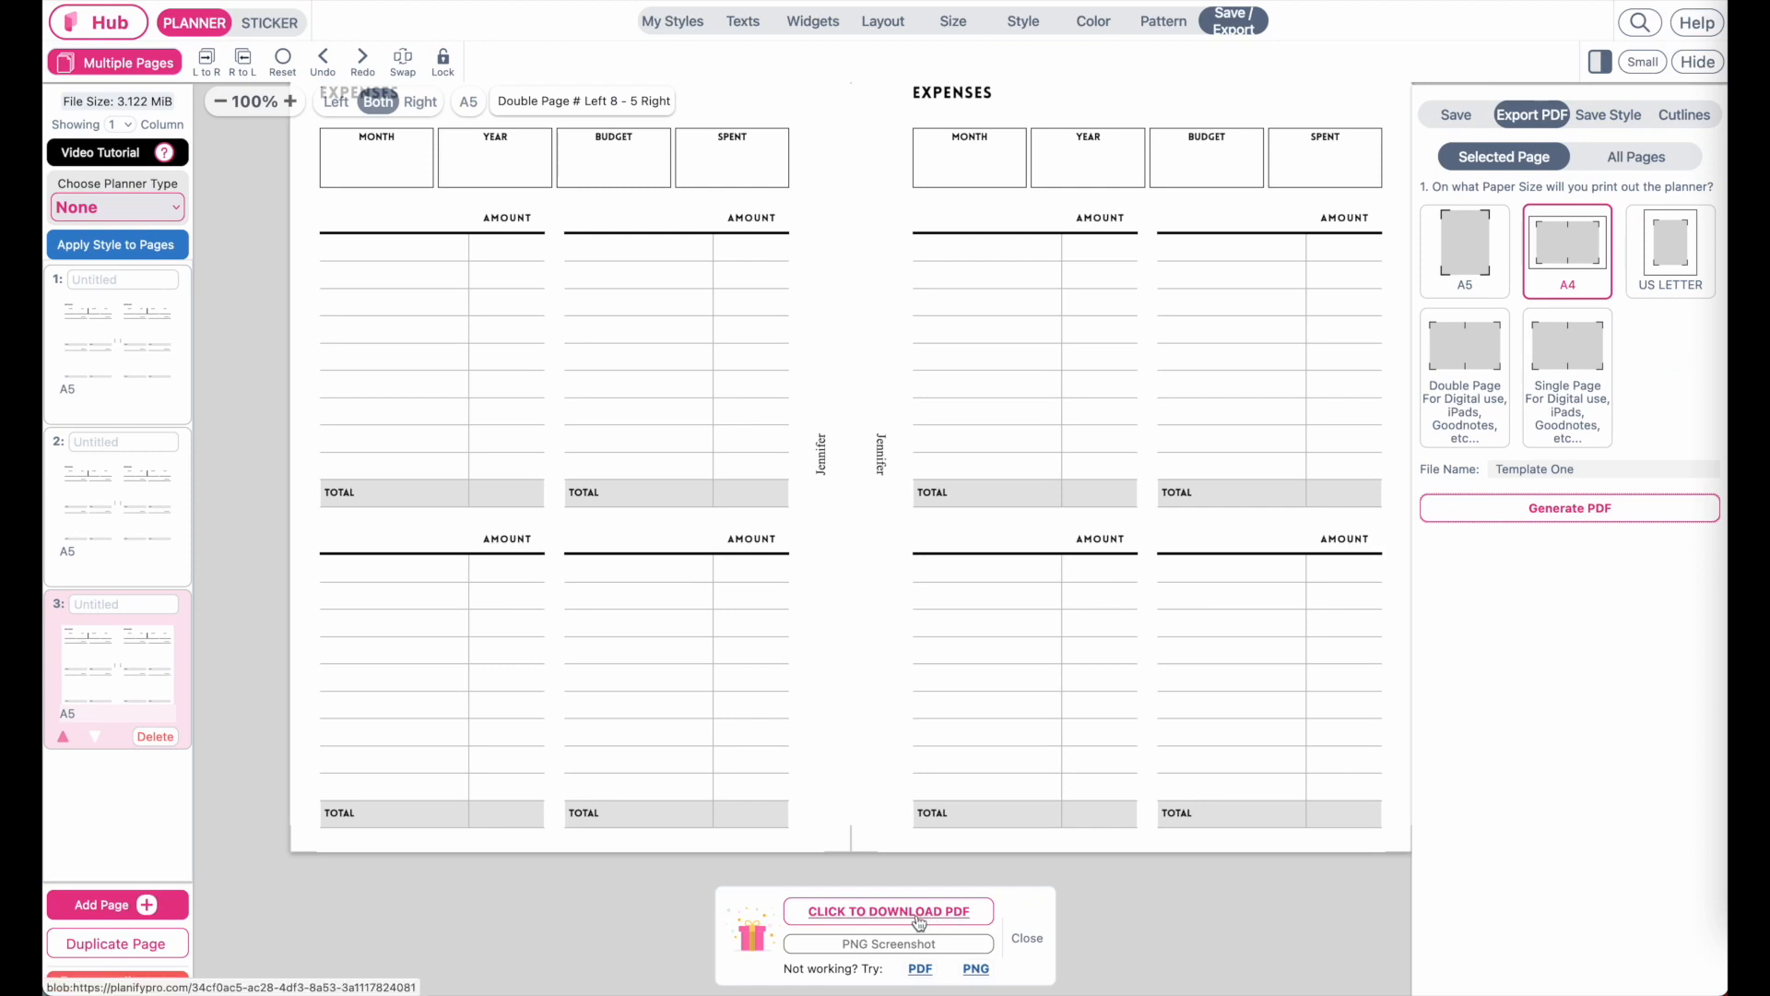
mouse_move(860, 922)
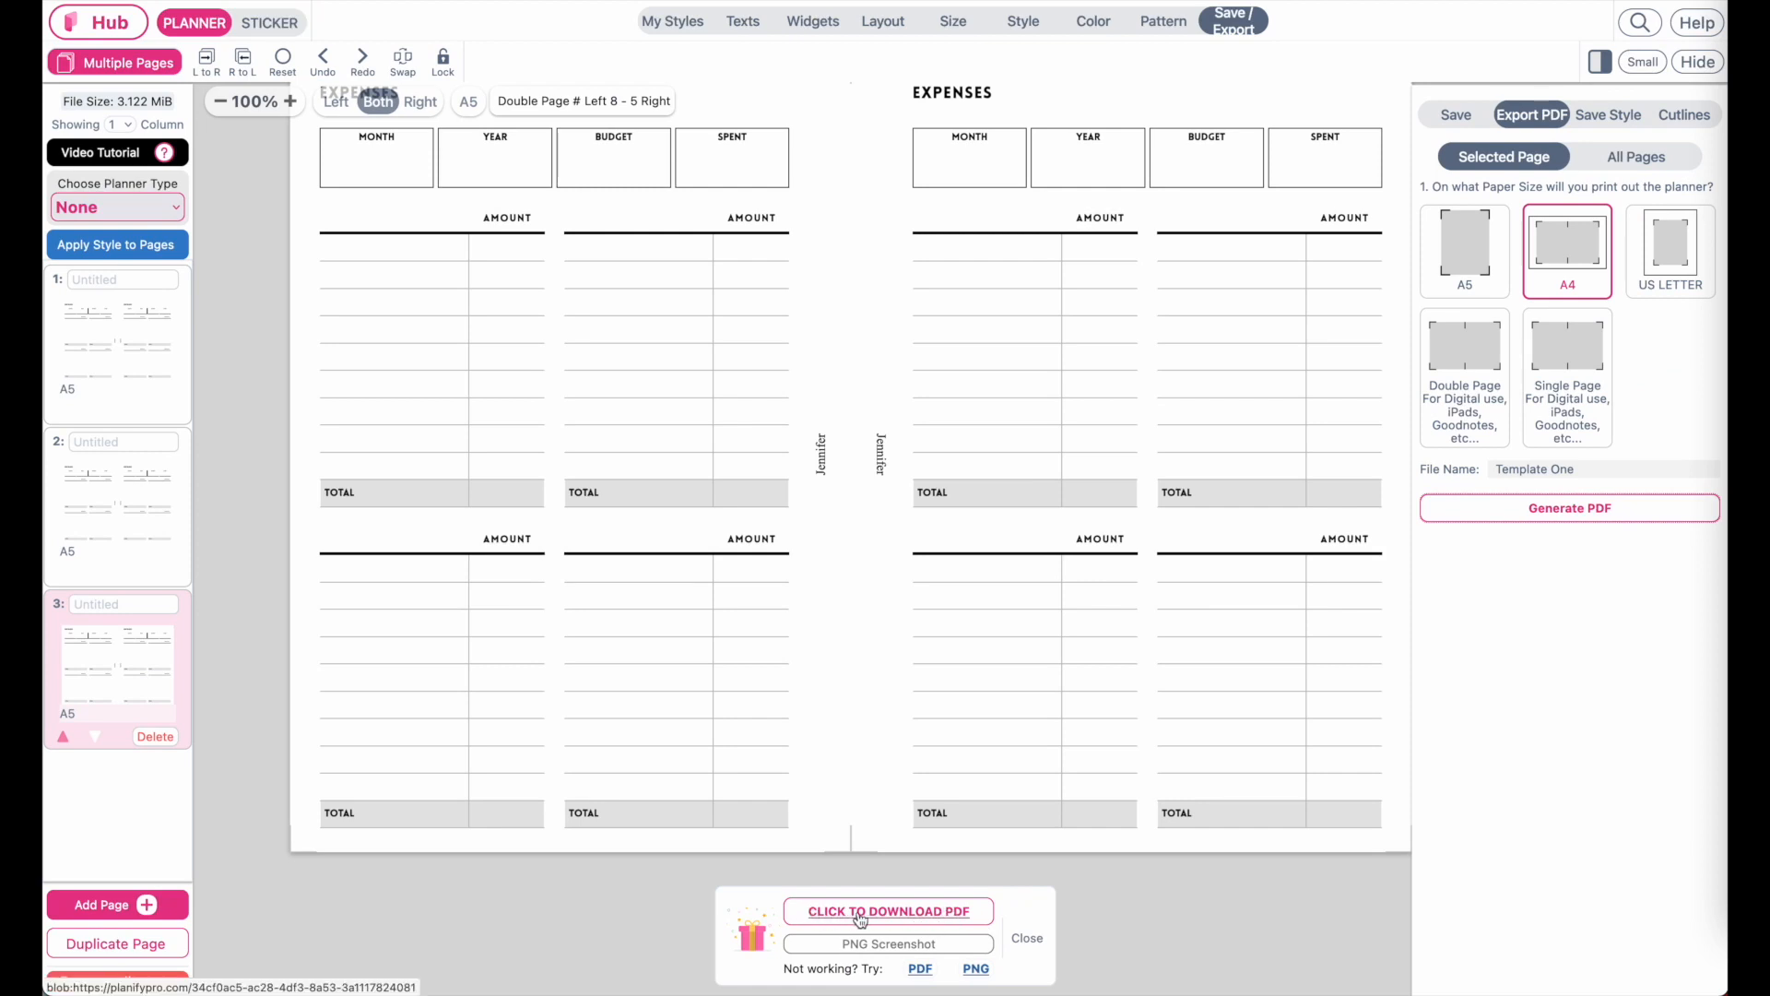
click(887, 911)
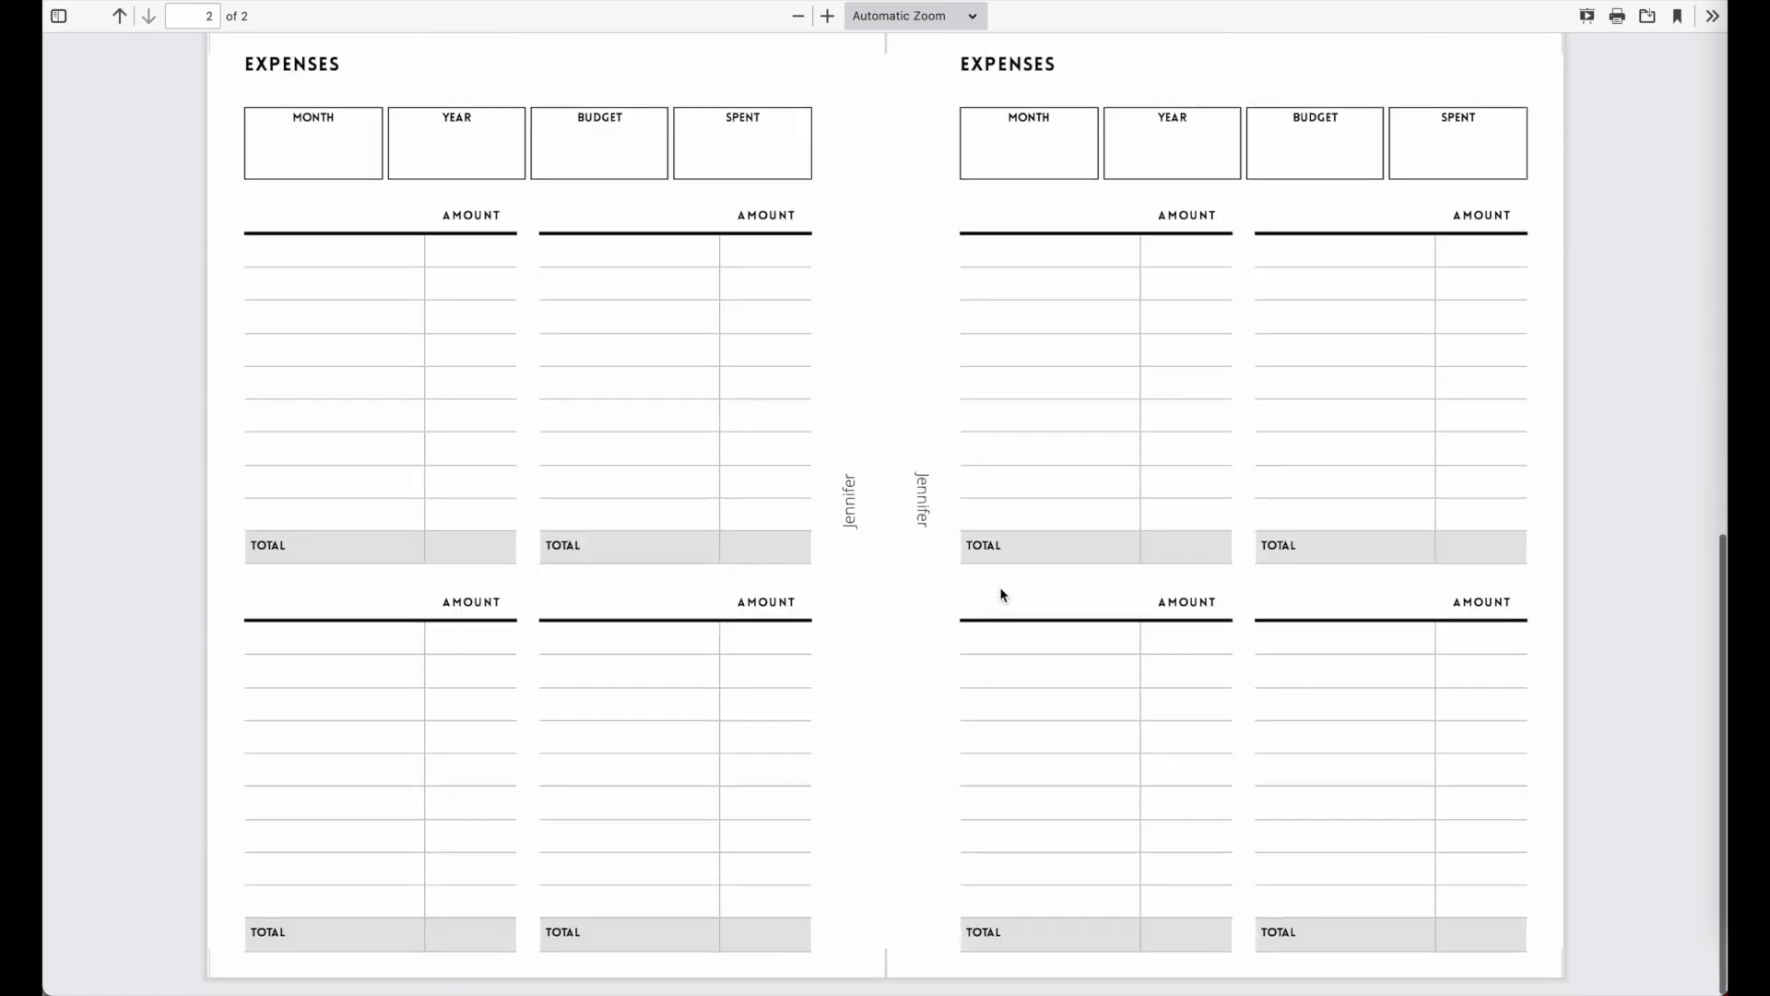
Step: Save the expenses PDF to disk from Firefox's PDF viewer
scroll(up, 3)
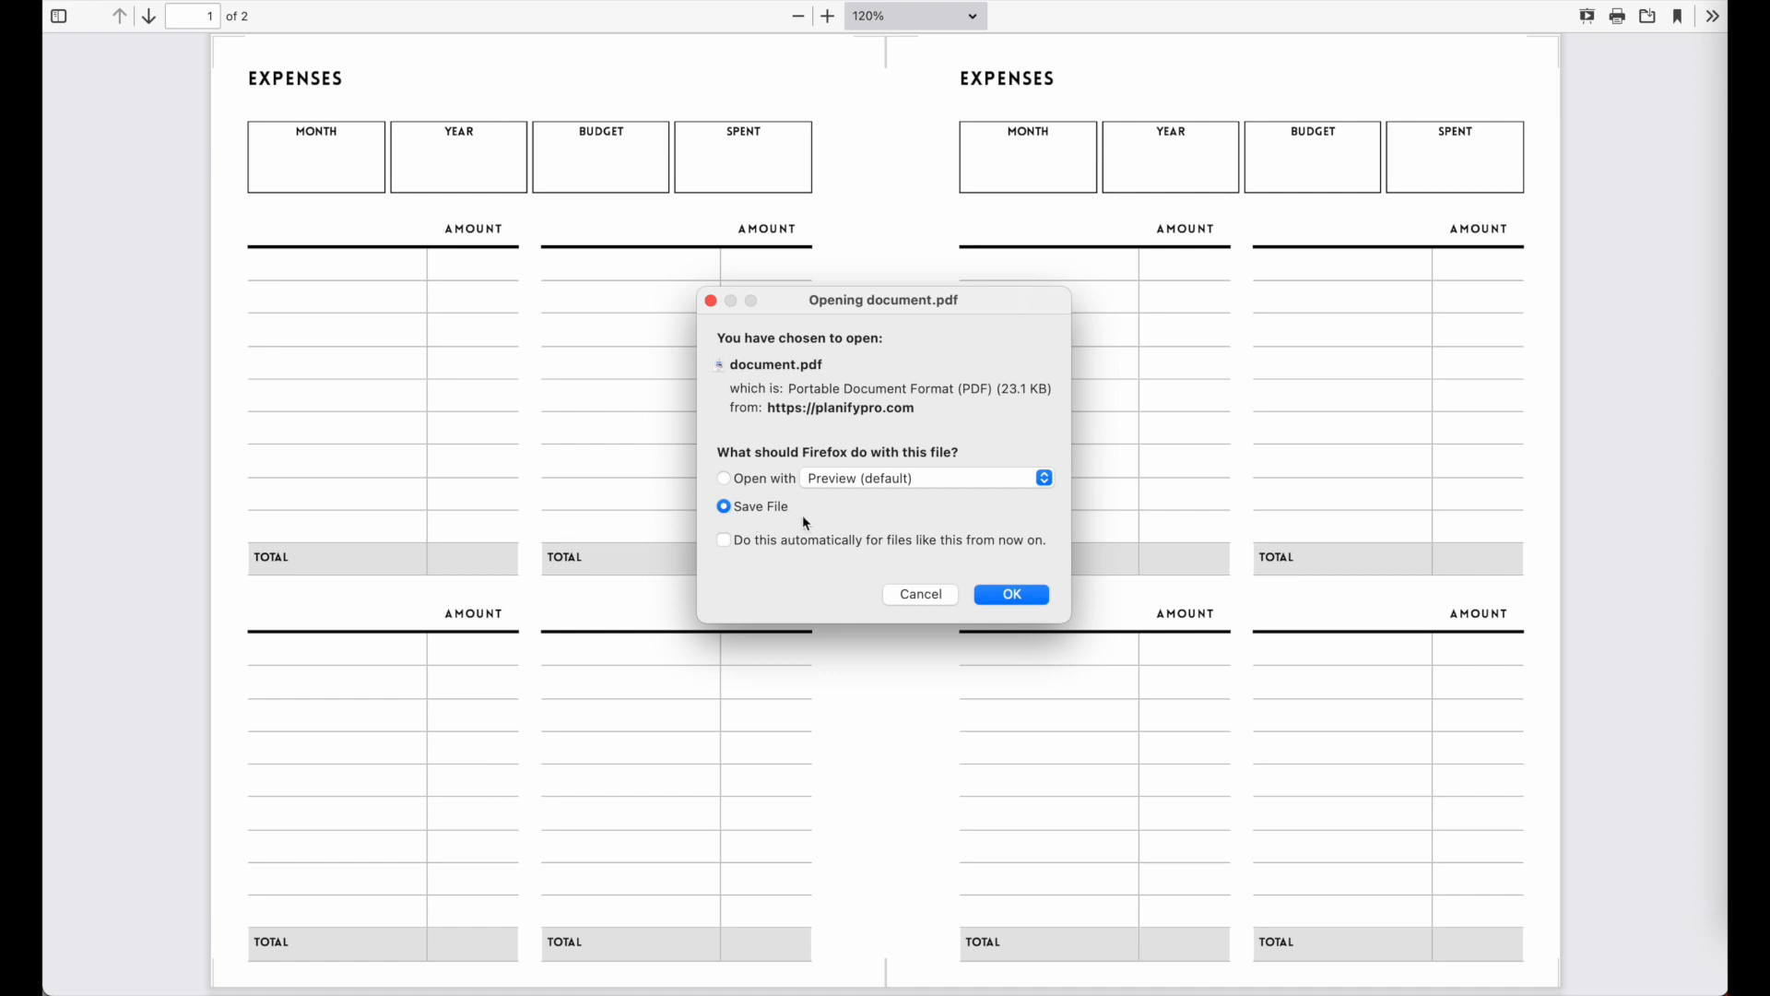
mouse_move(1037, 643)
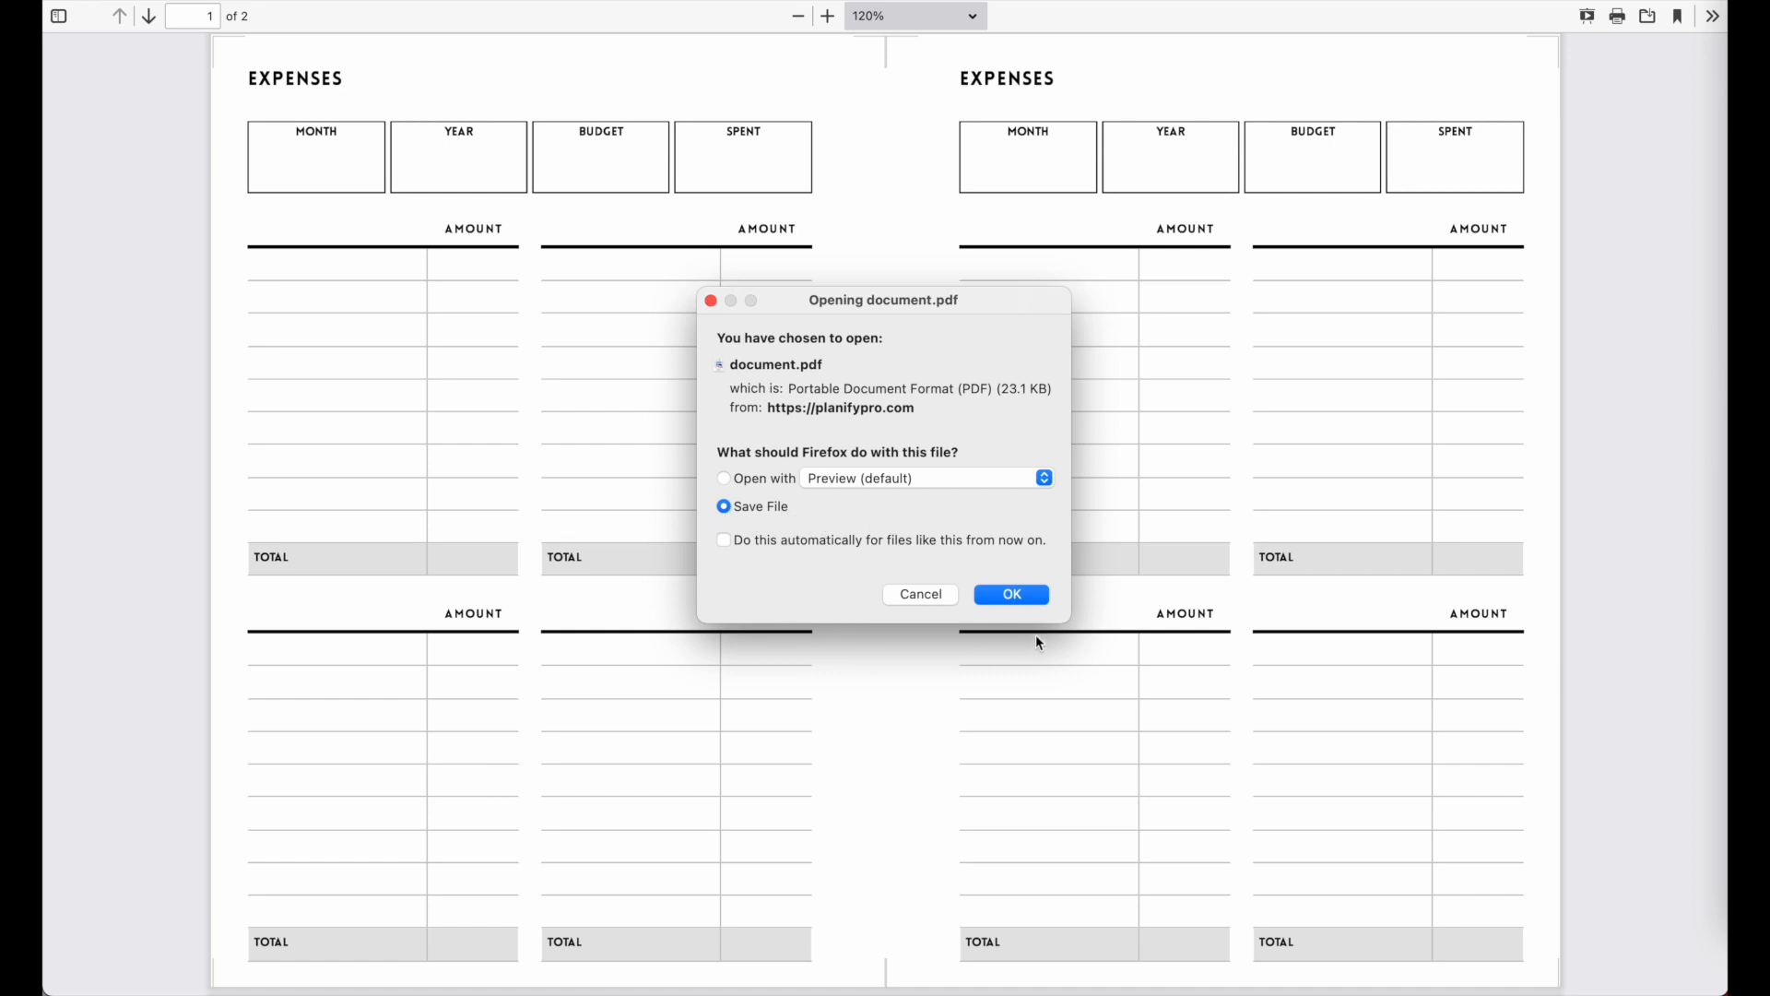
click(1010, 594)
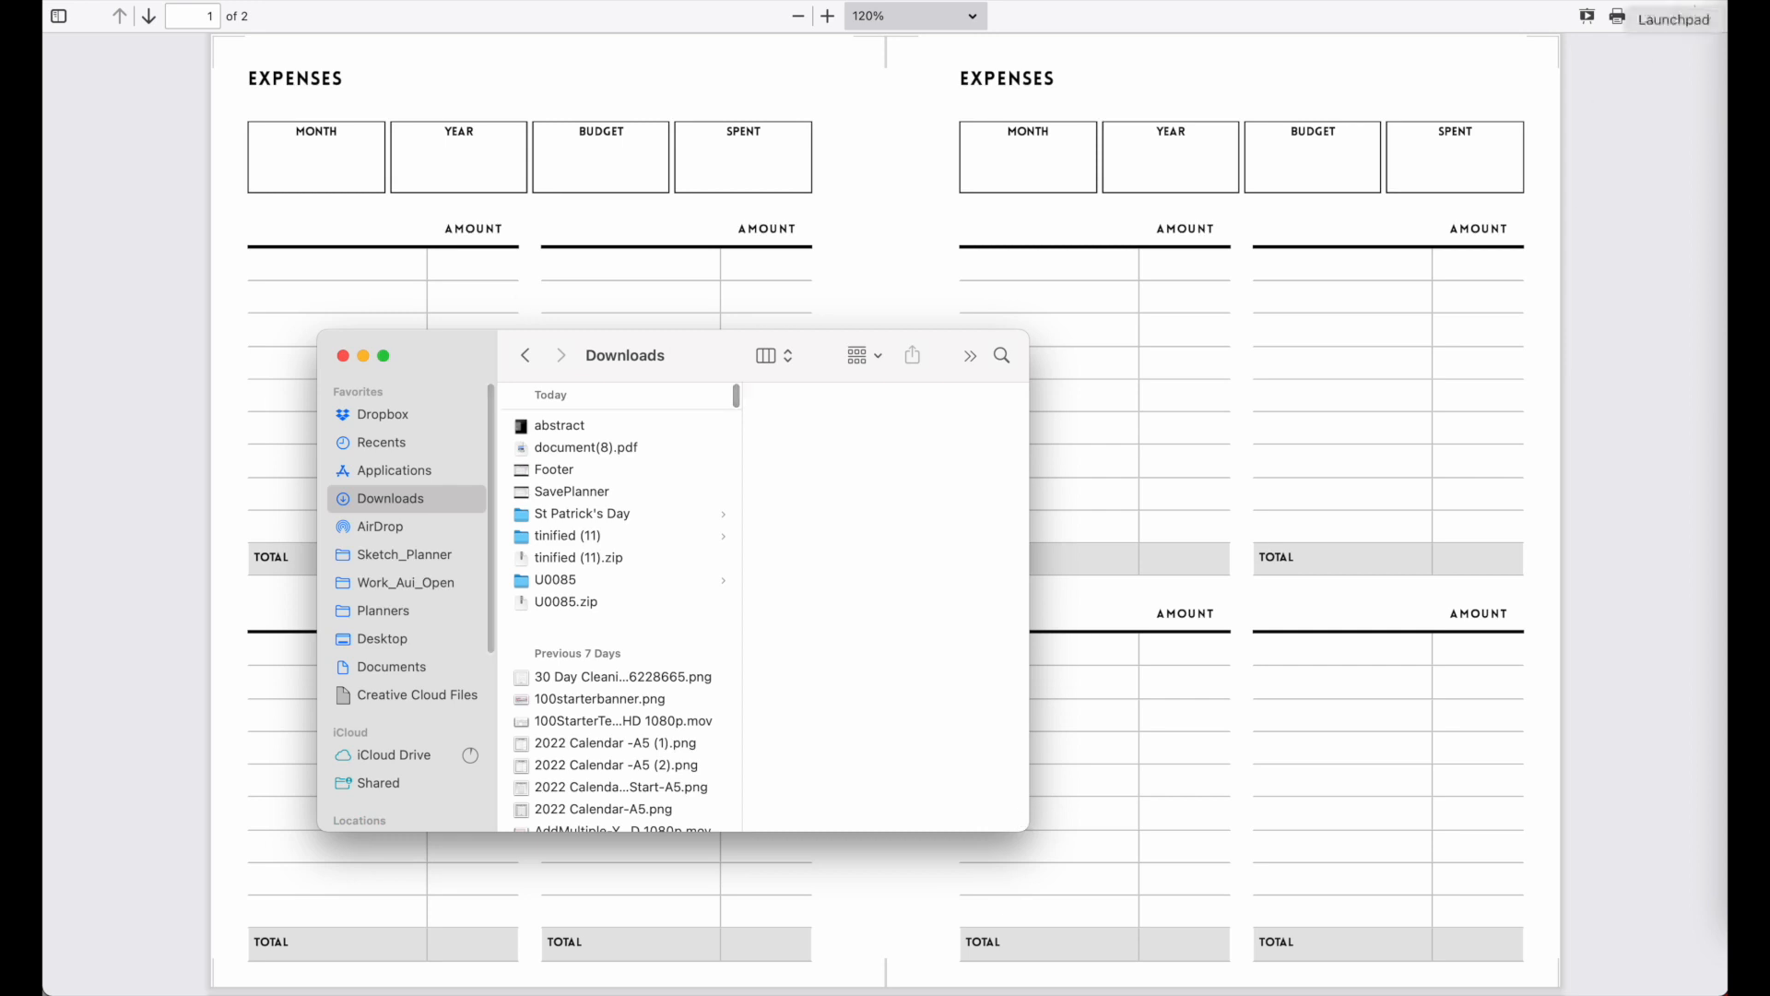
Step: Quick Look document(8).pdf in Downloads and scroll through both expenses pages
click(584, 447)
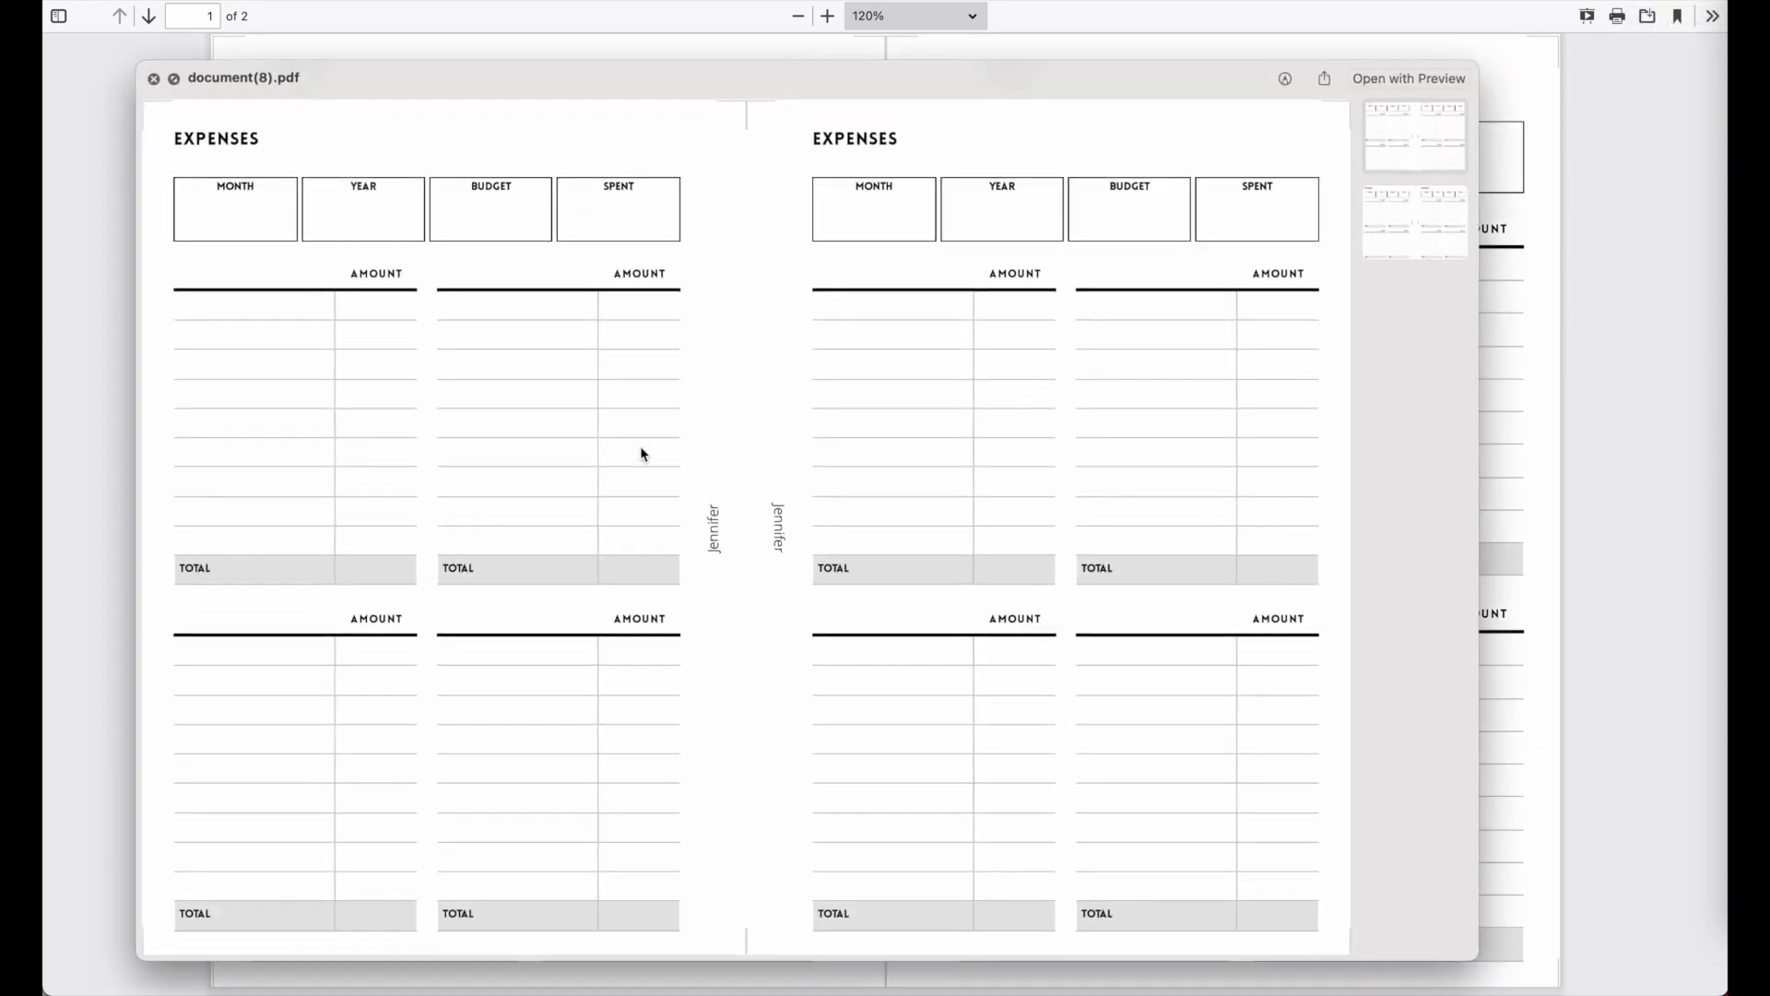
scroll(down, 3)
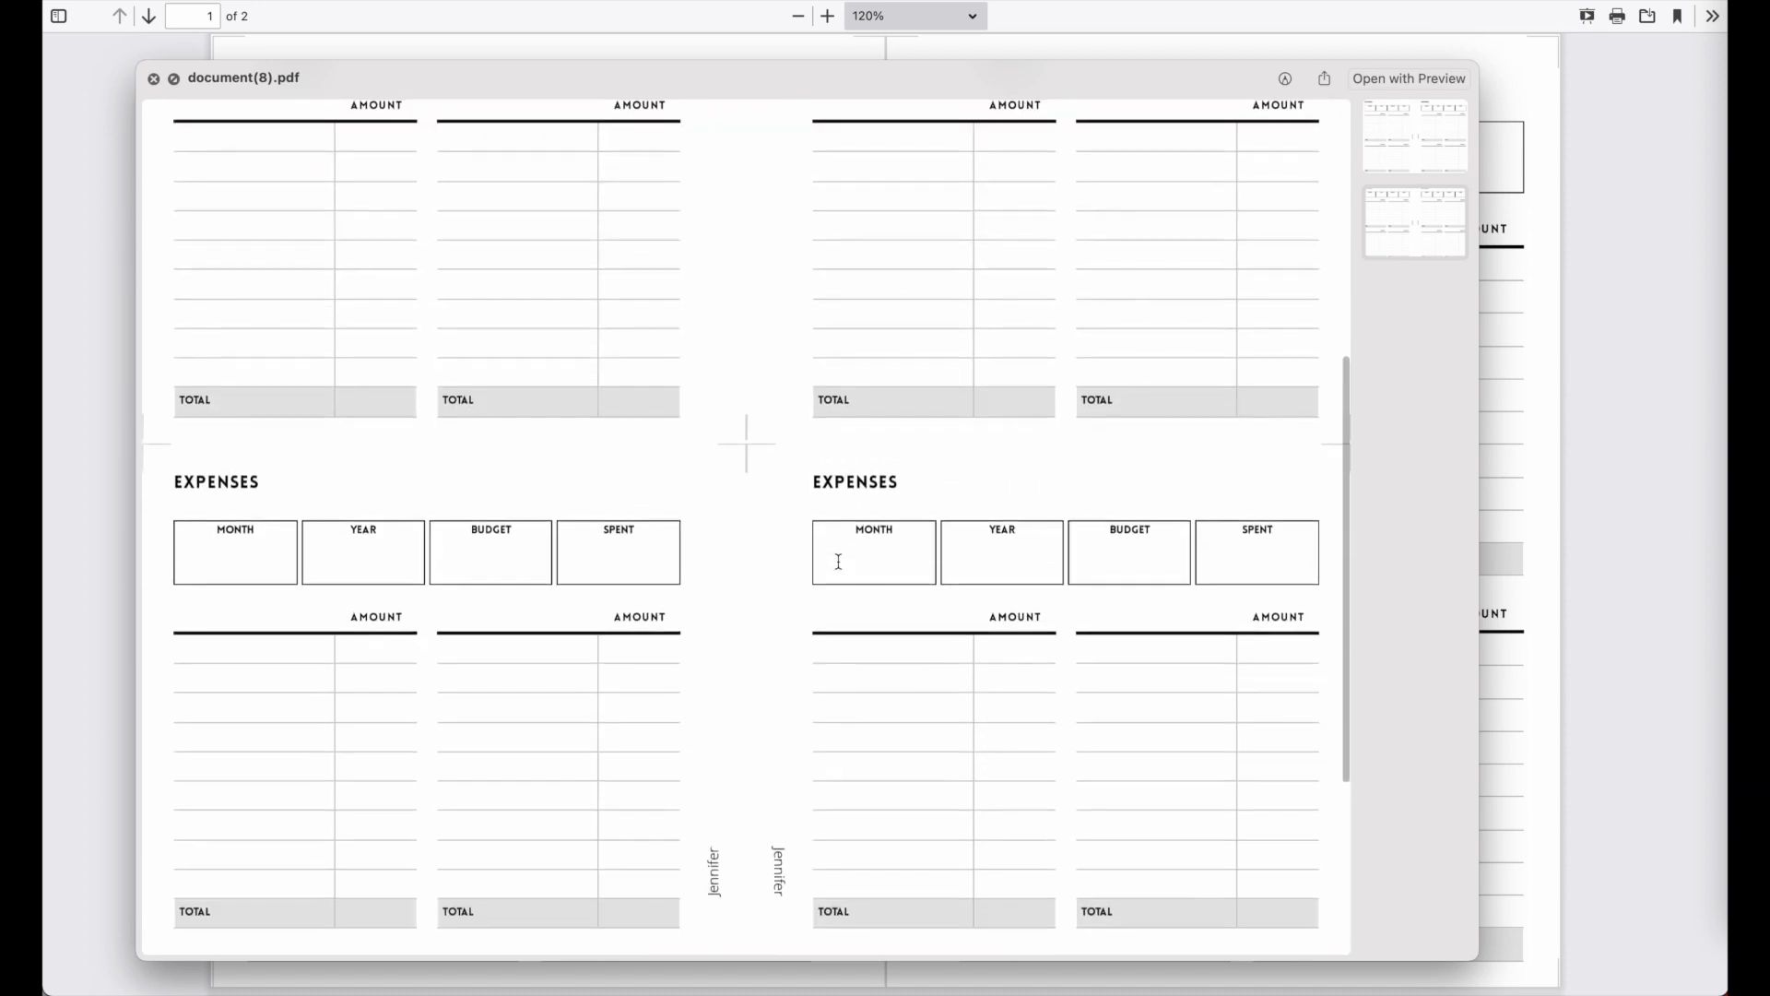